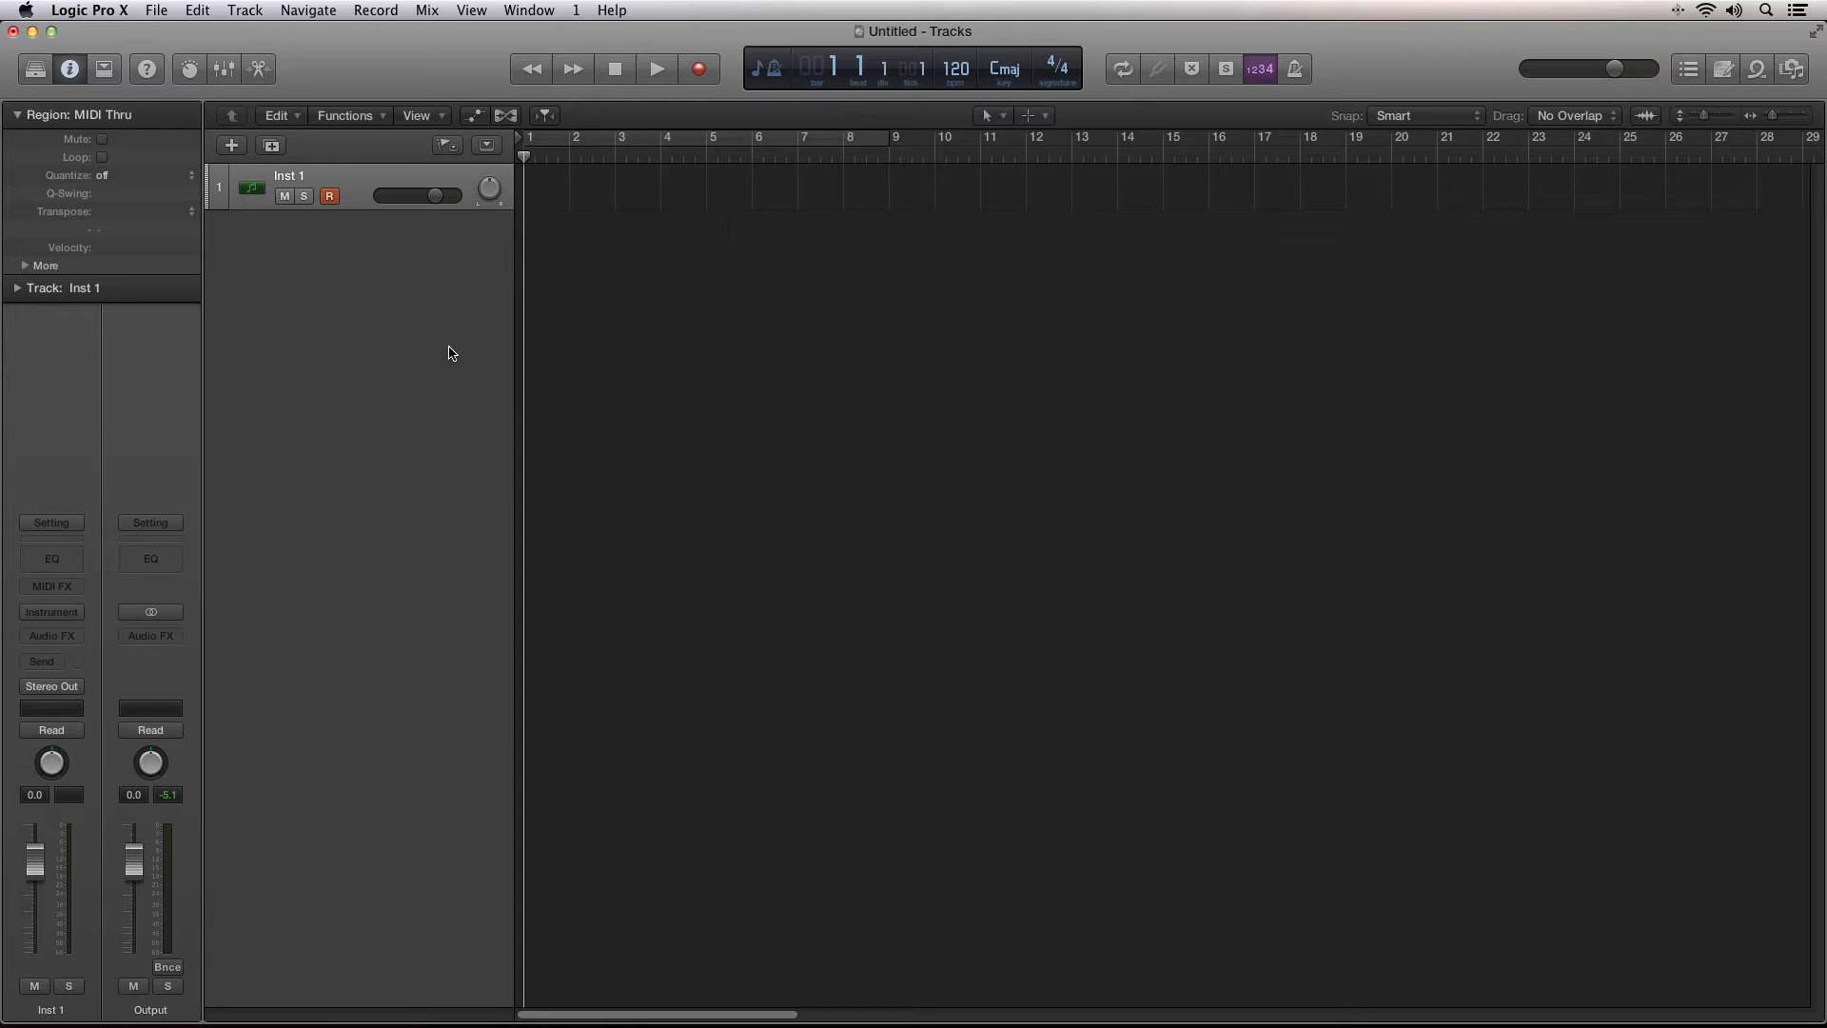
Step: Open the Track menu to start adding a new Drummer track
click(244, 10)
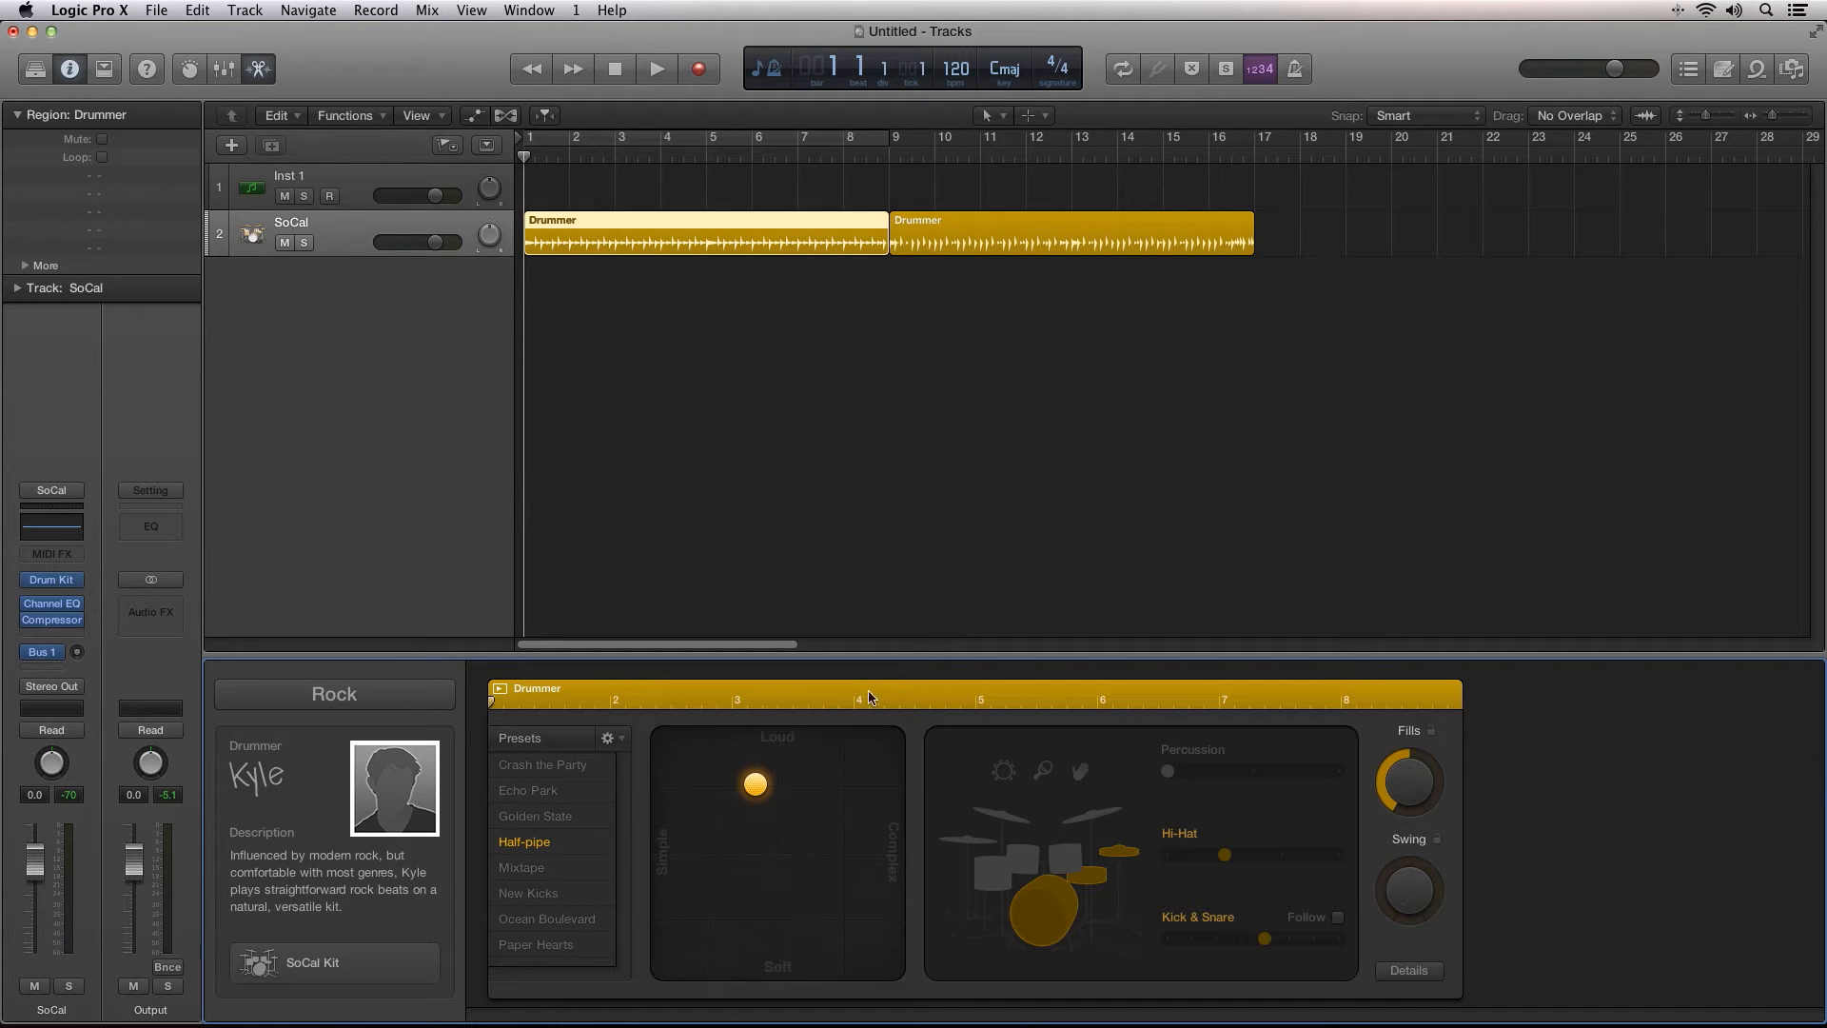
mouse_move(1284, 706)
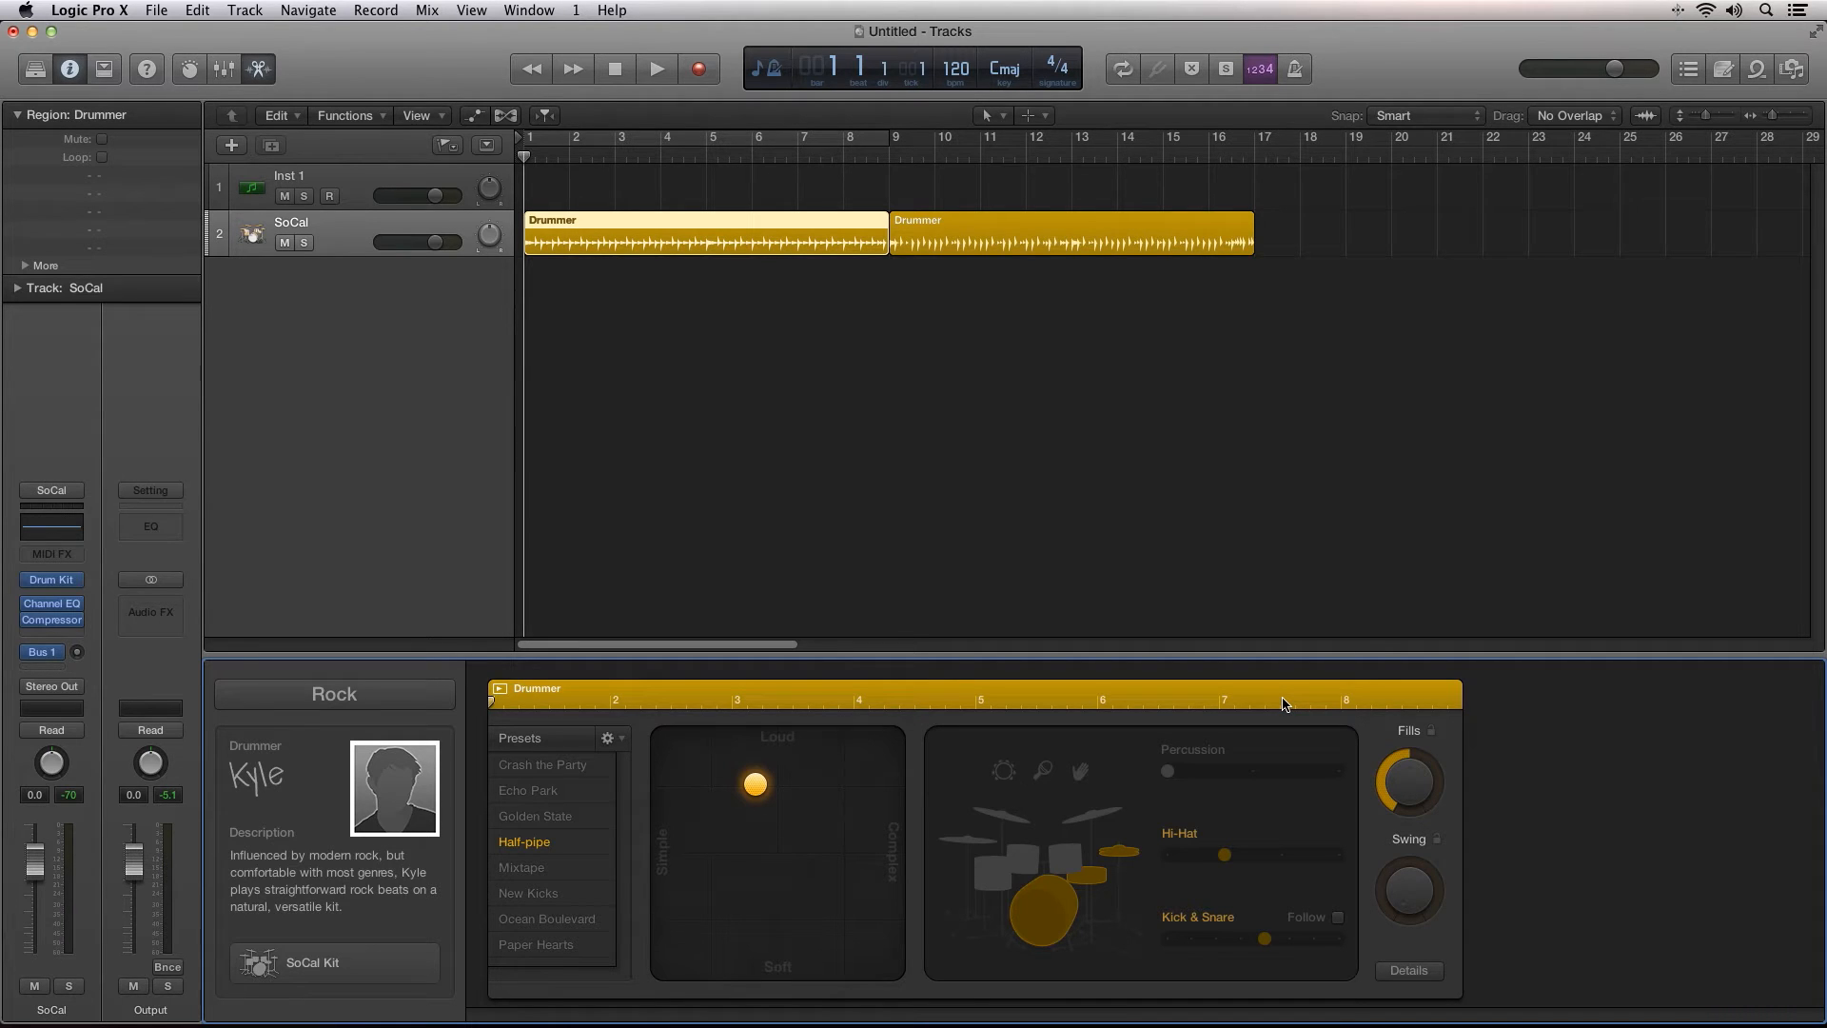
Step: Start playback to hear the Drummer groove loop over bars 1–9
click(656, 69)
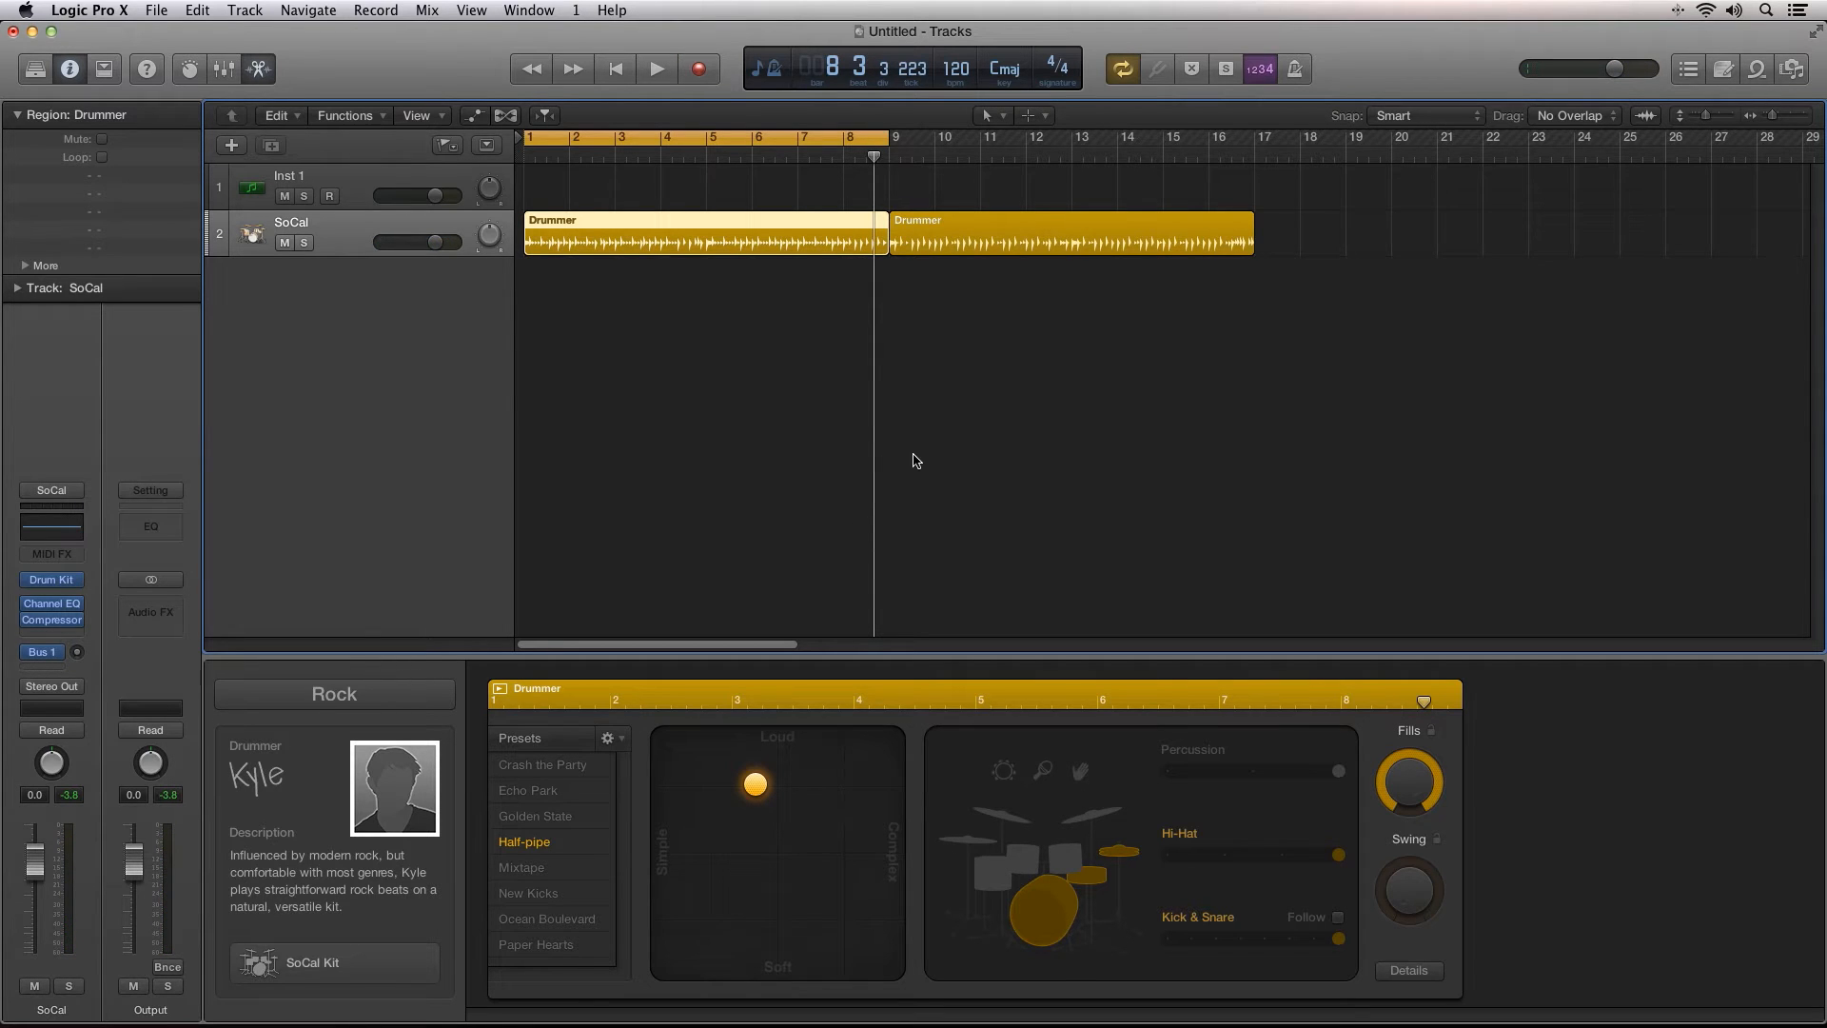
mouse_move(902, 388)
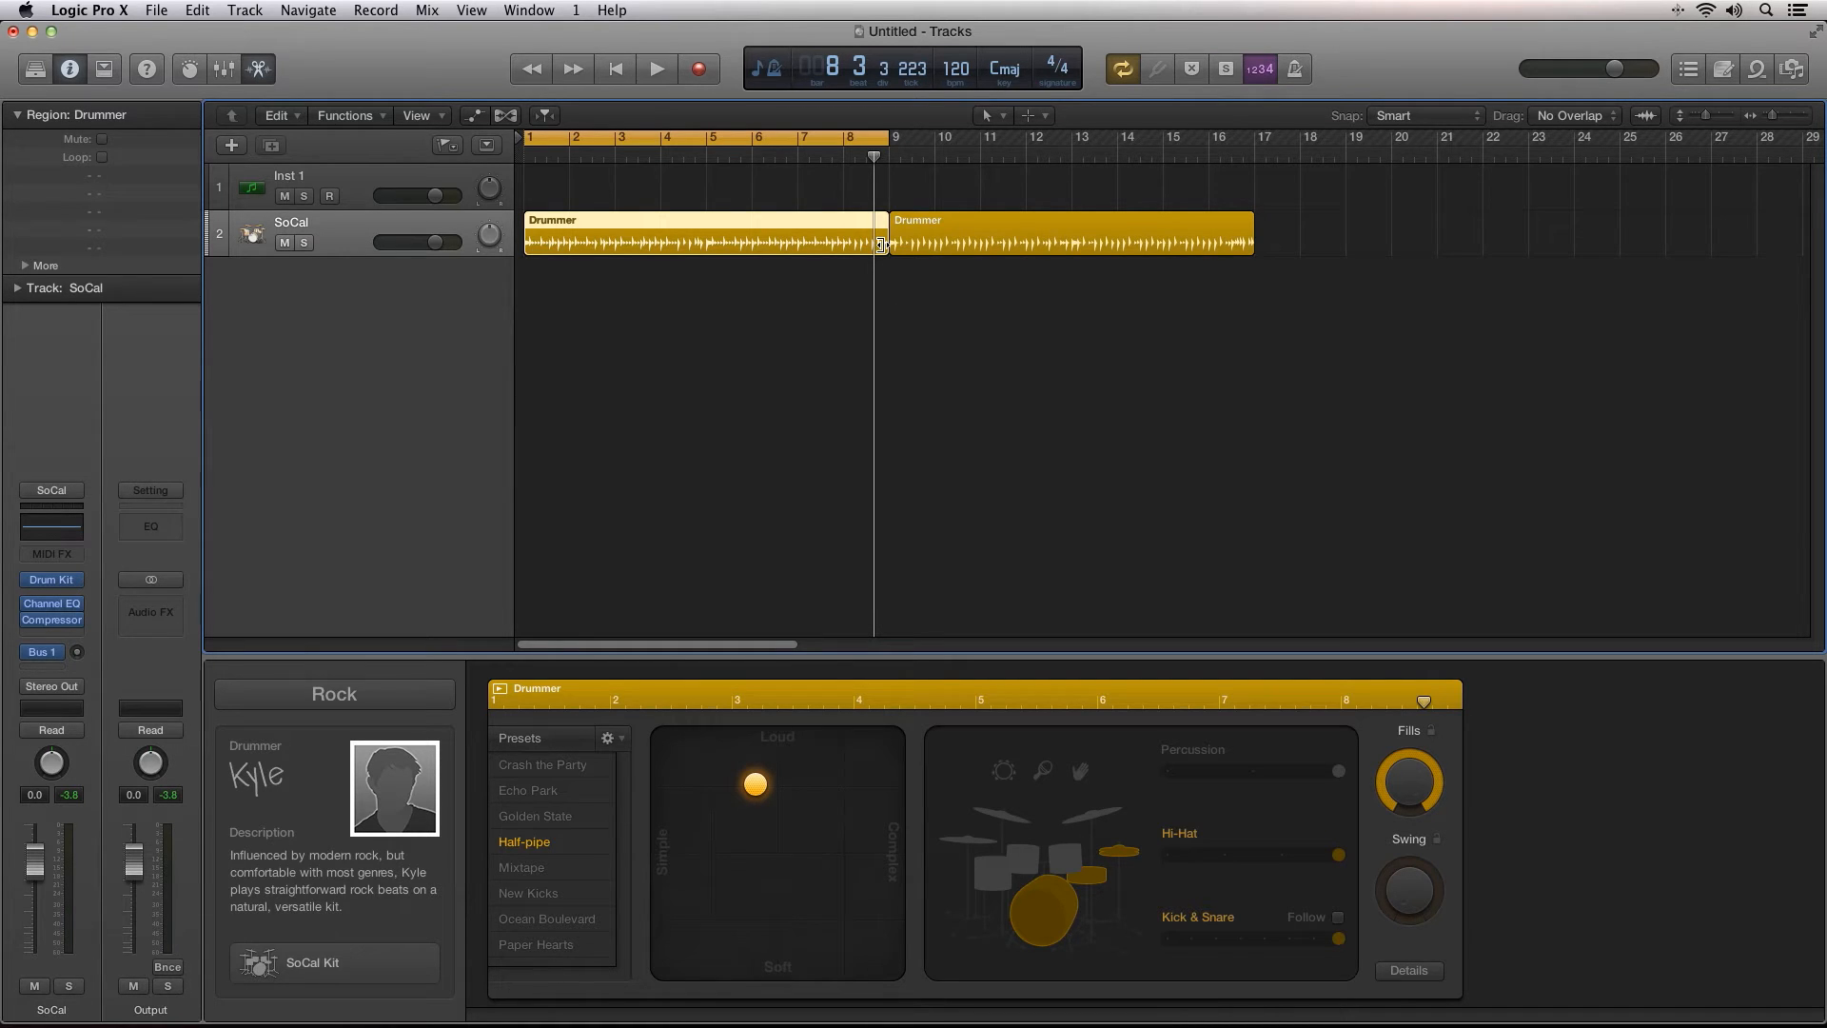
Step: Shorten the first Drummer region to one bar, loop it across four bars, and audition
drag(880, 238, 565, 239)
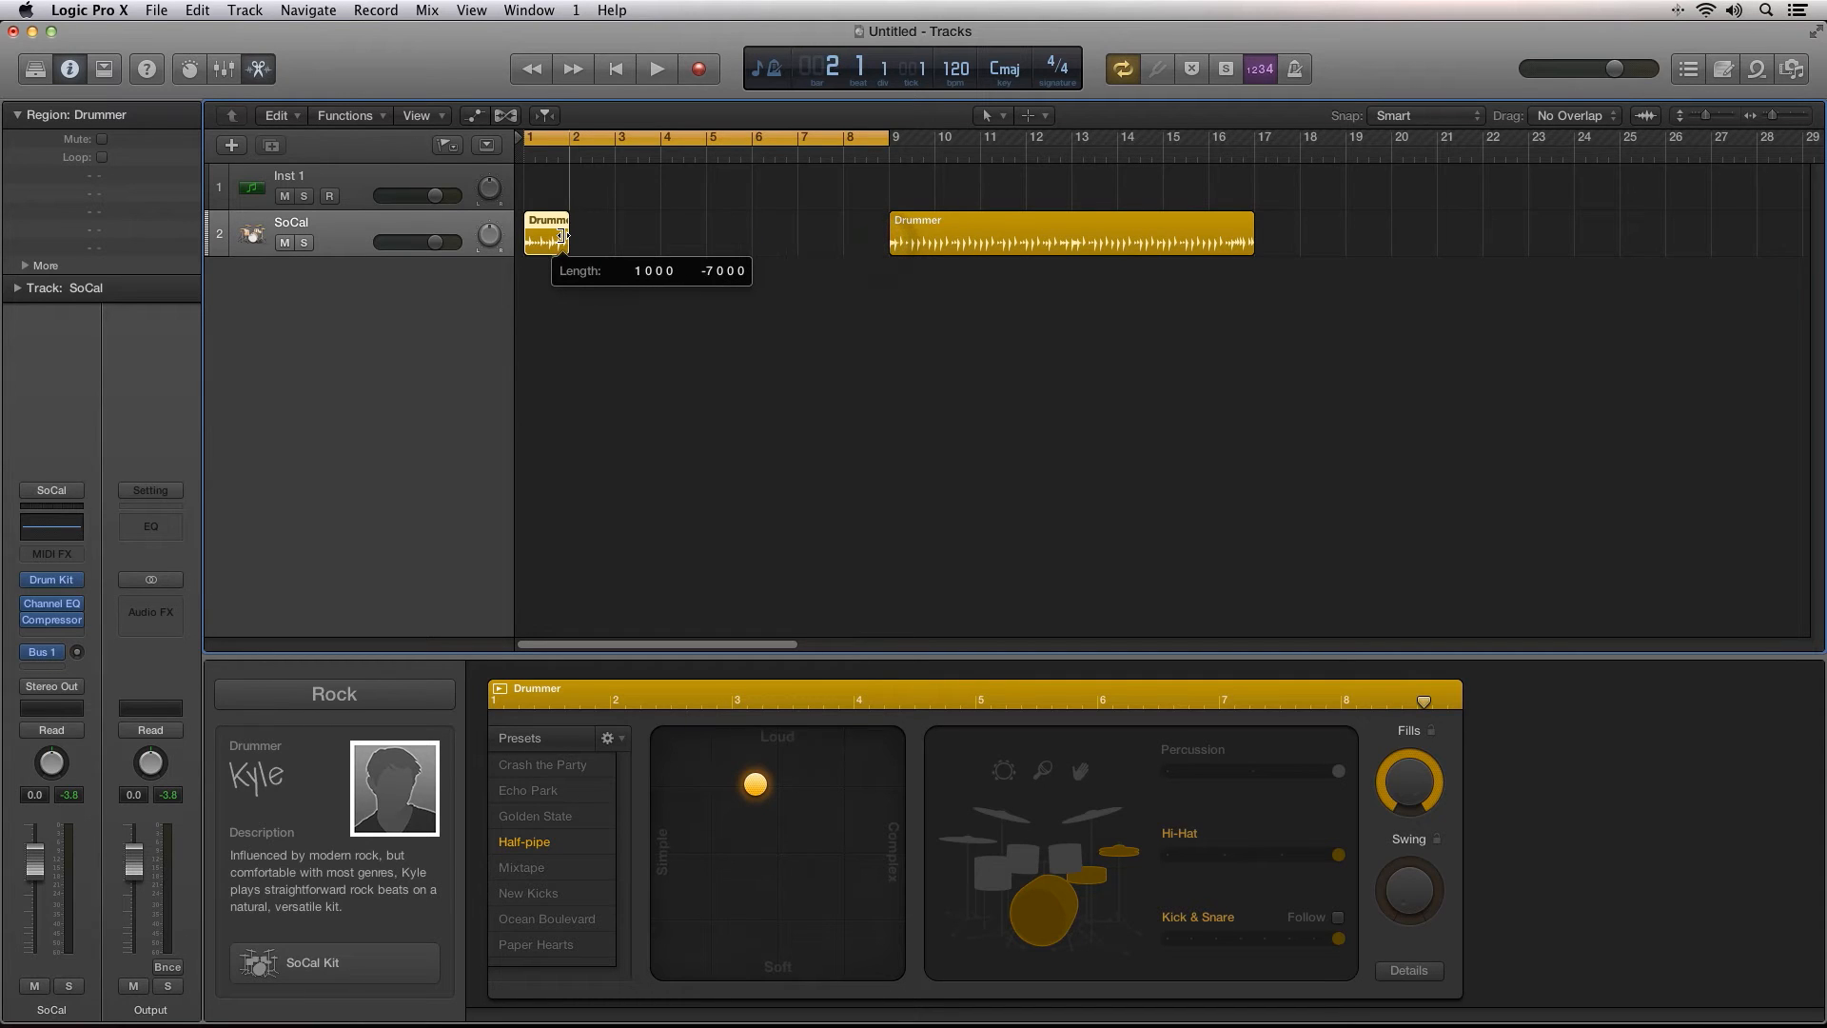
drag(562, 239, 693, 239)
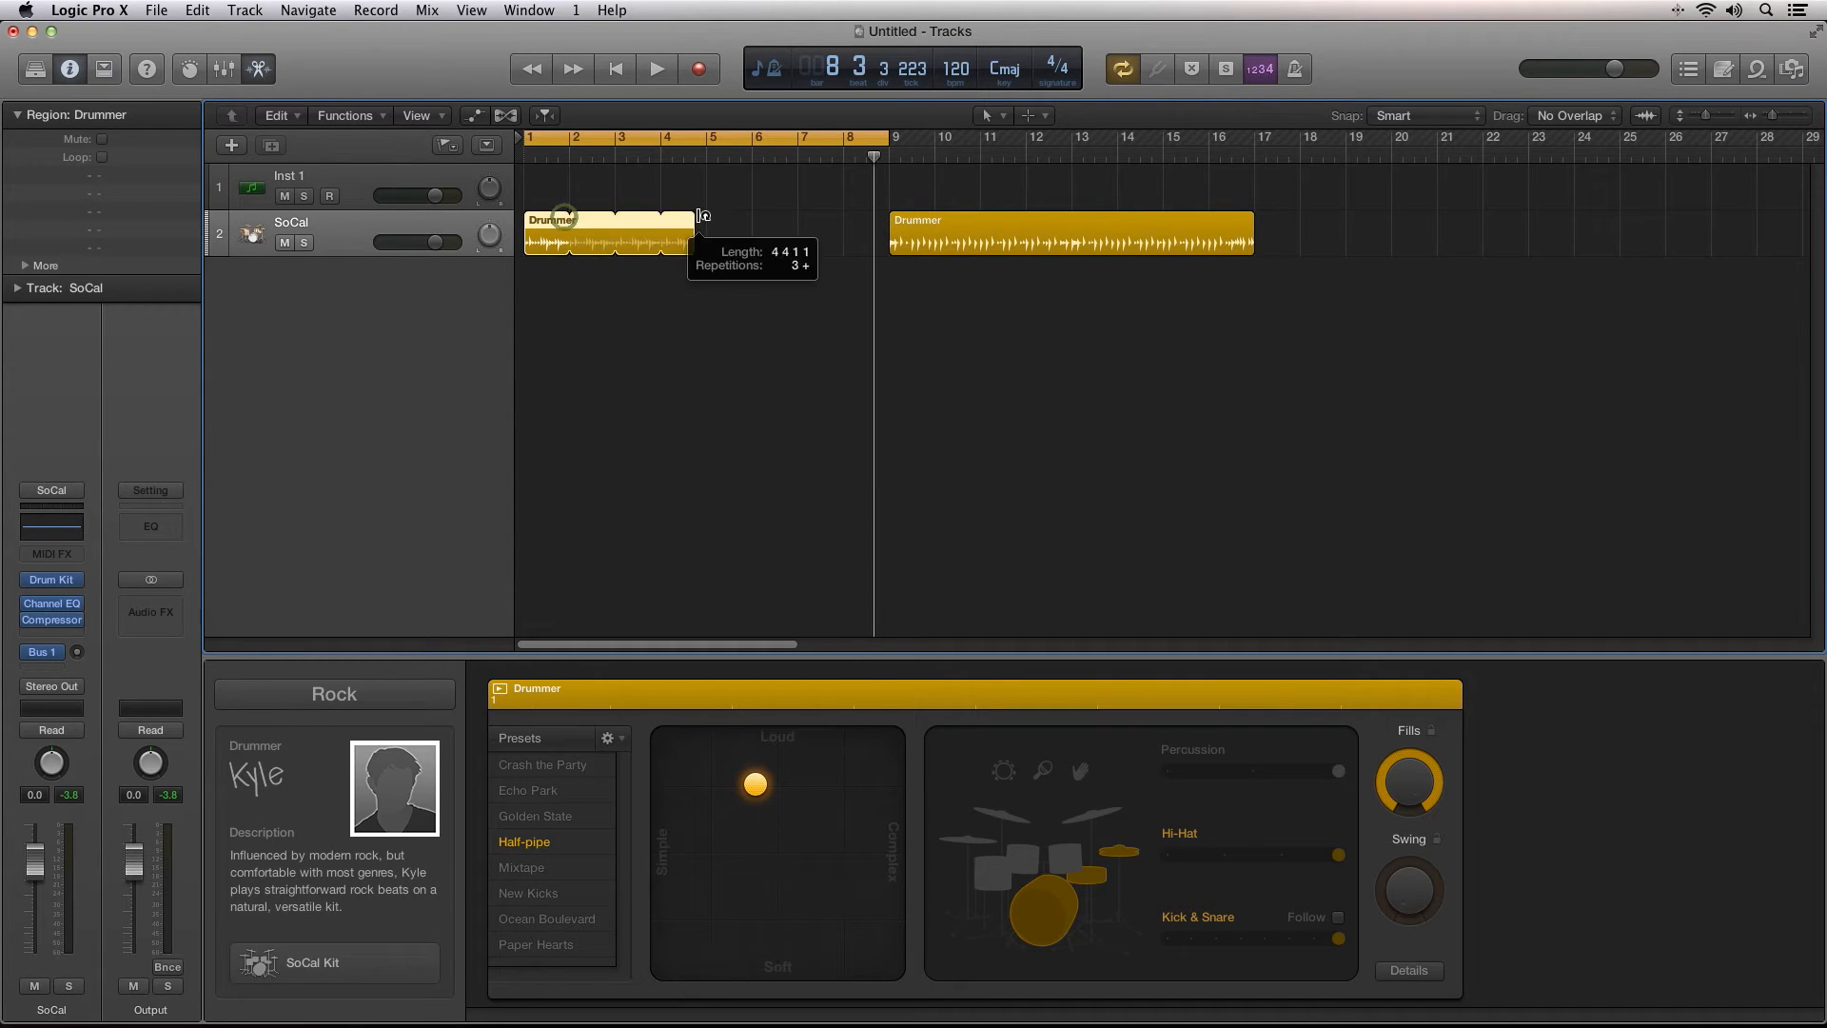
click(657, 68)
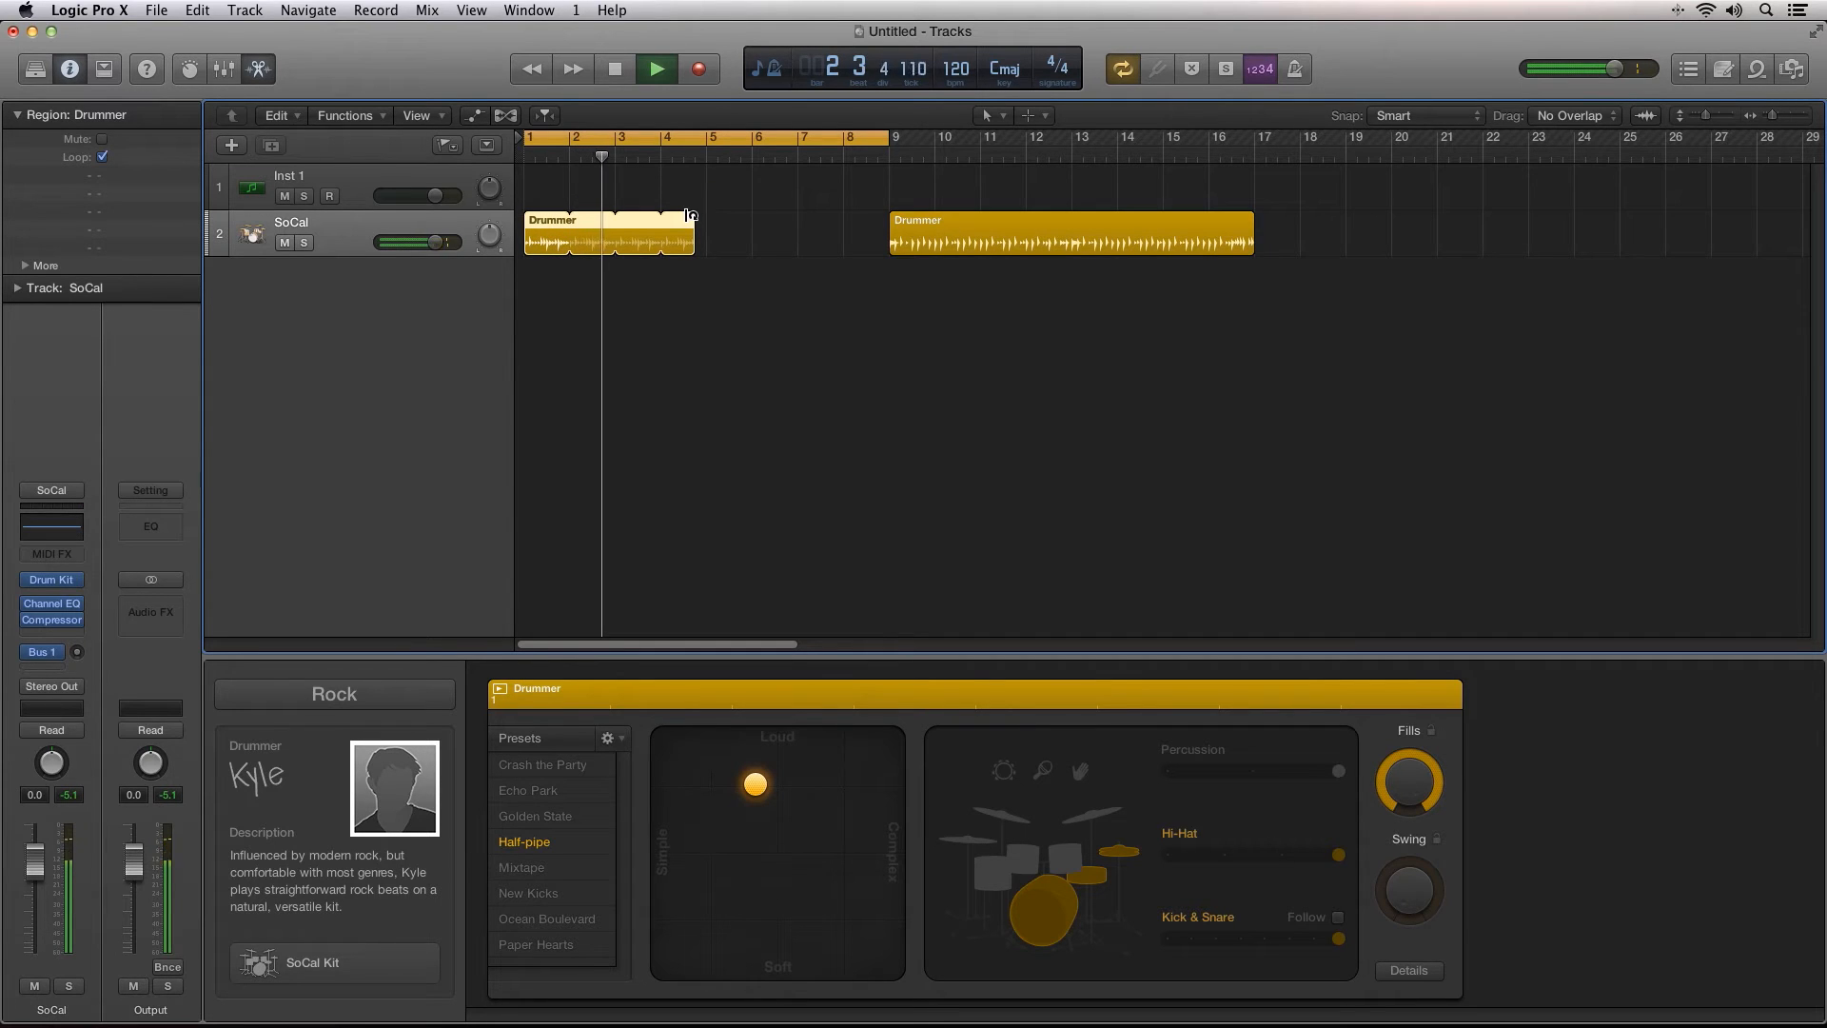
Step: Lengthen the region to two bars, loop it up to the second region, audition, then stop
drag(690, 222, 659, 222)
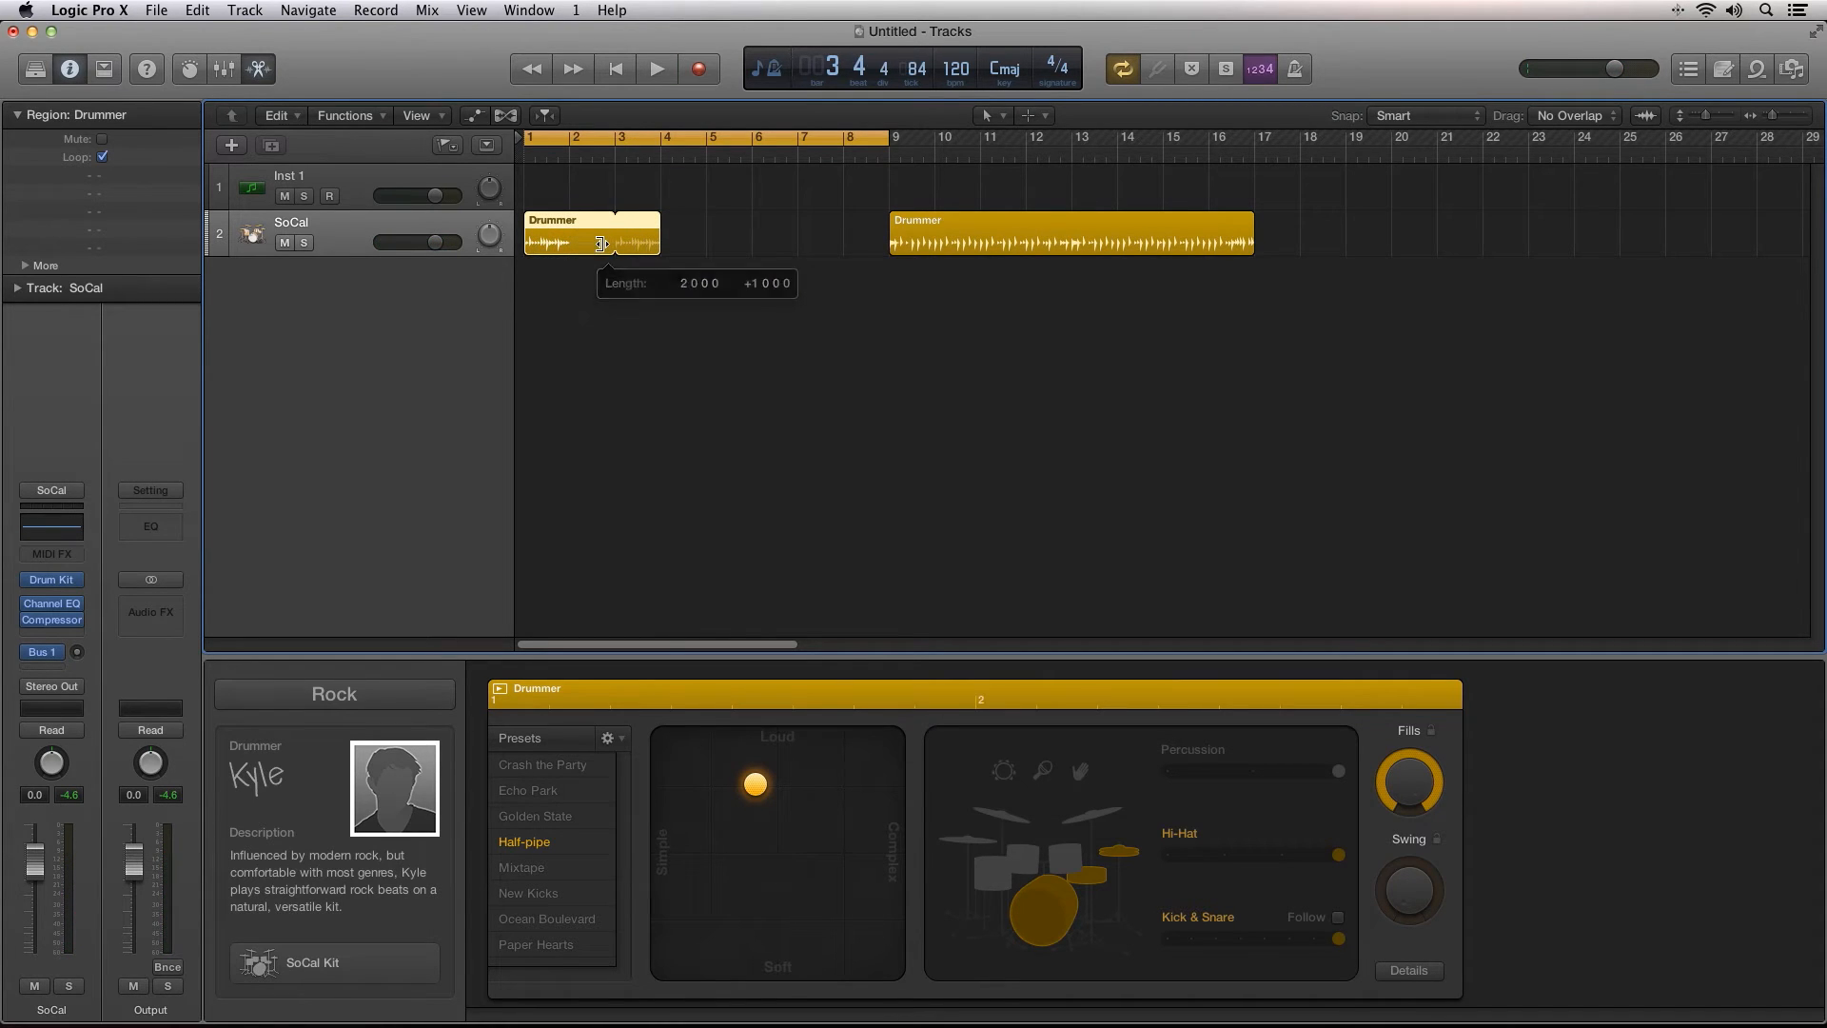
drag(655, 241, 741, 241)
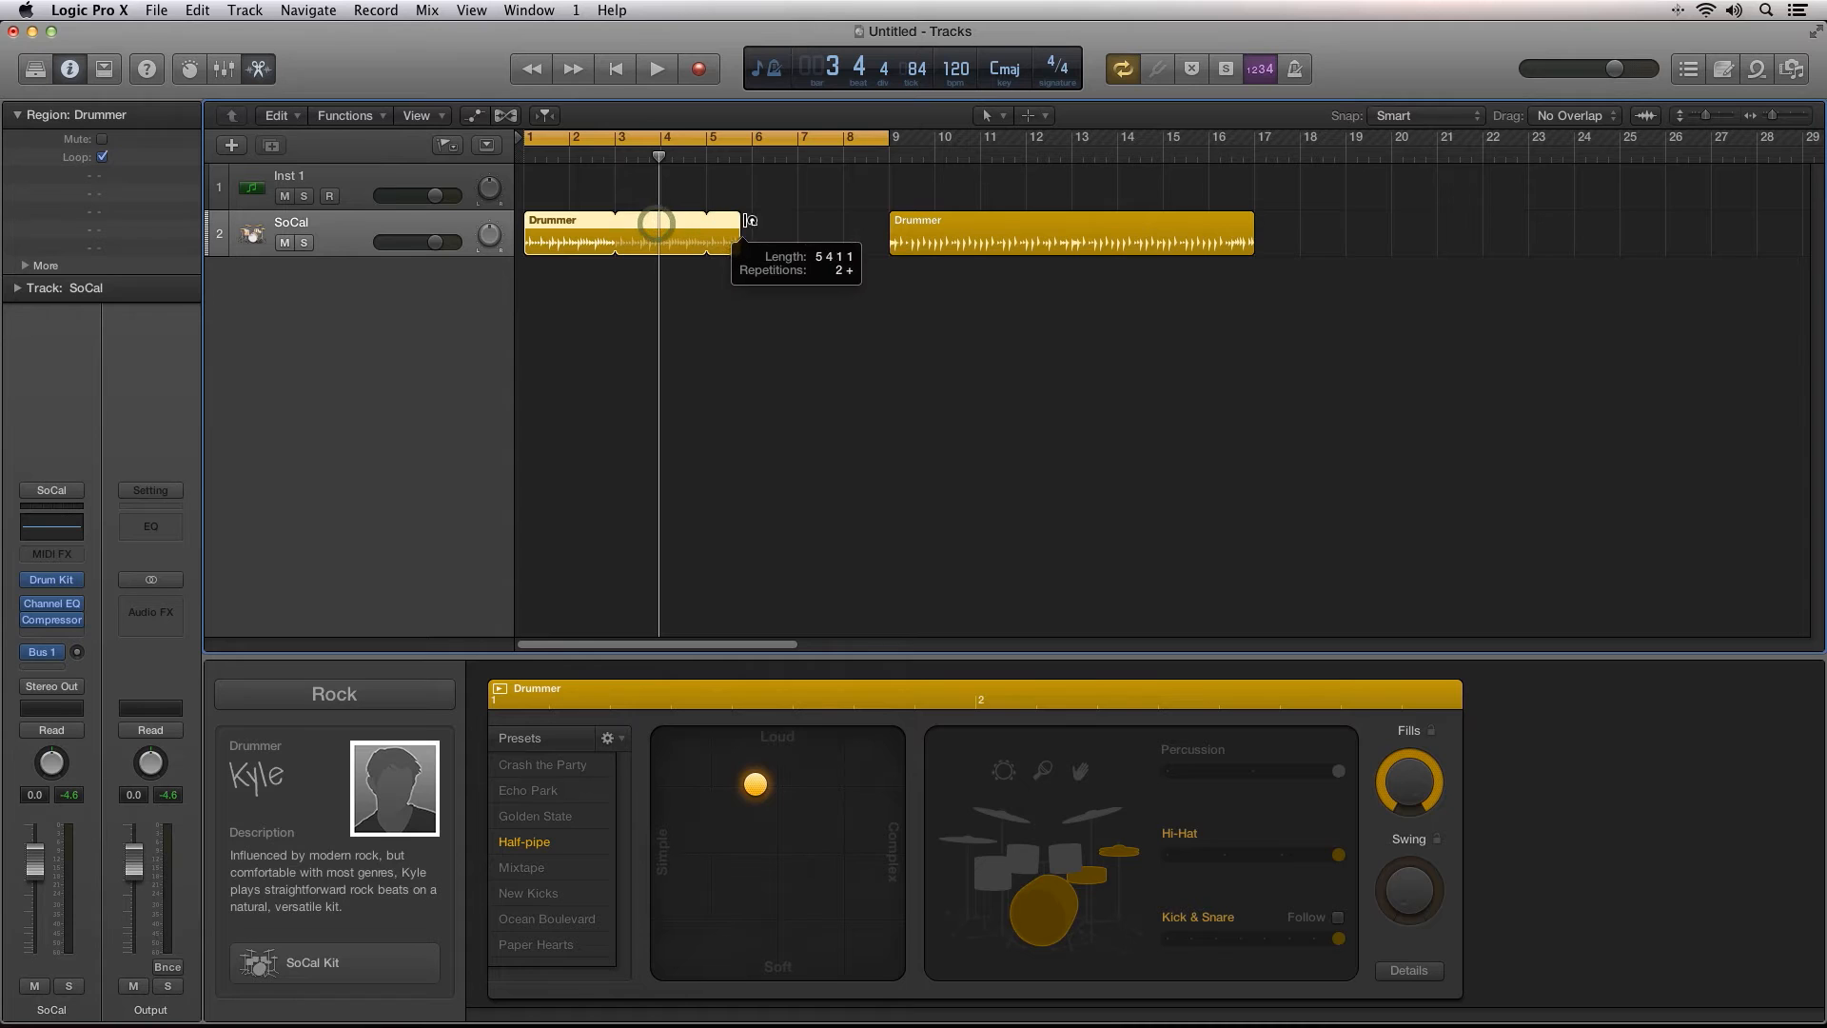
drag(740, 228, 798, 227)
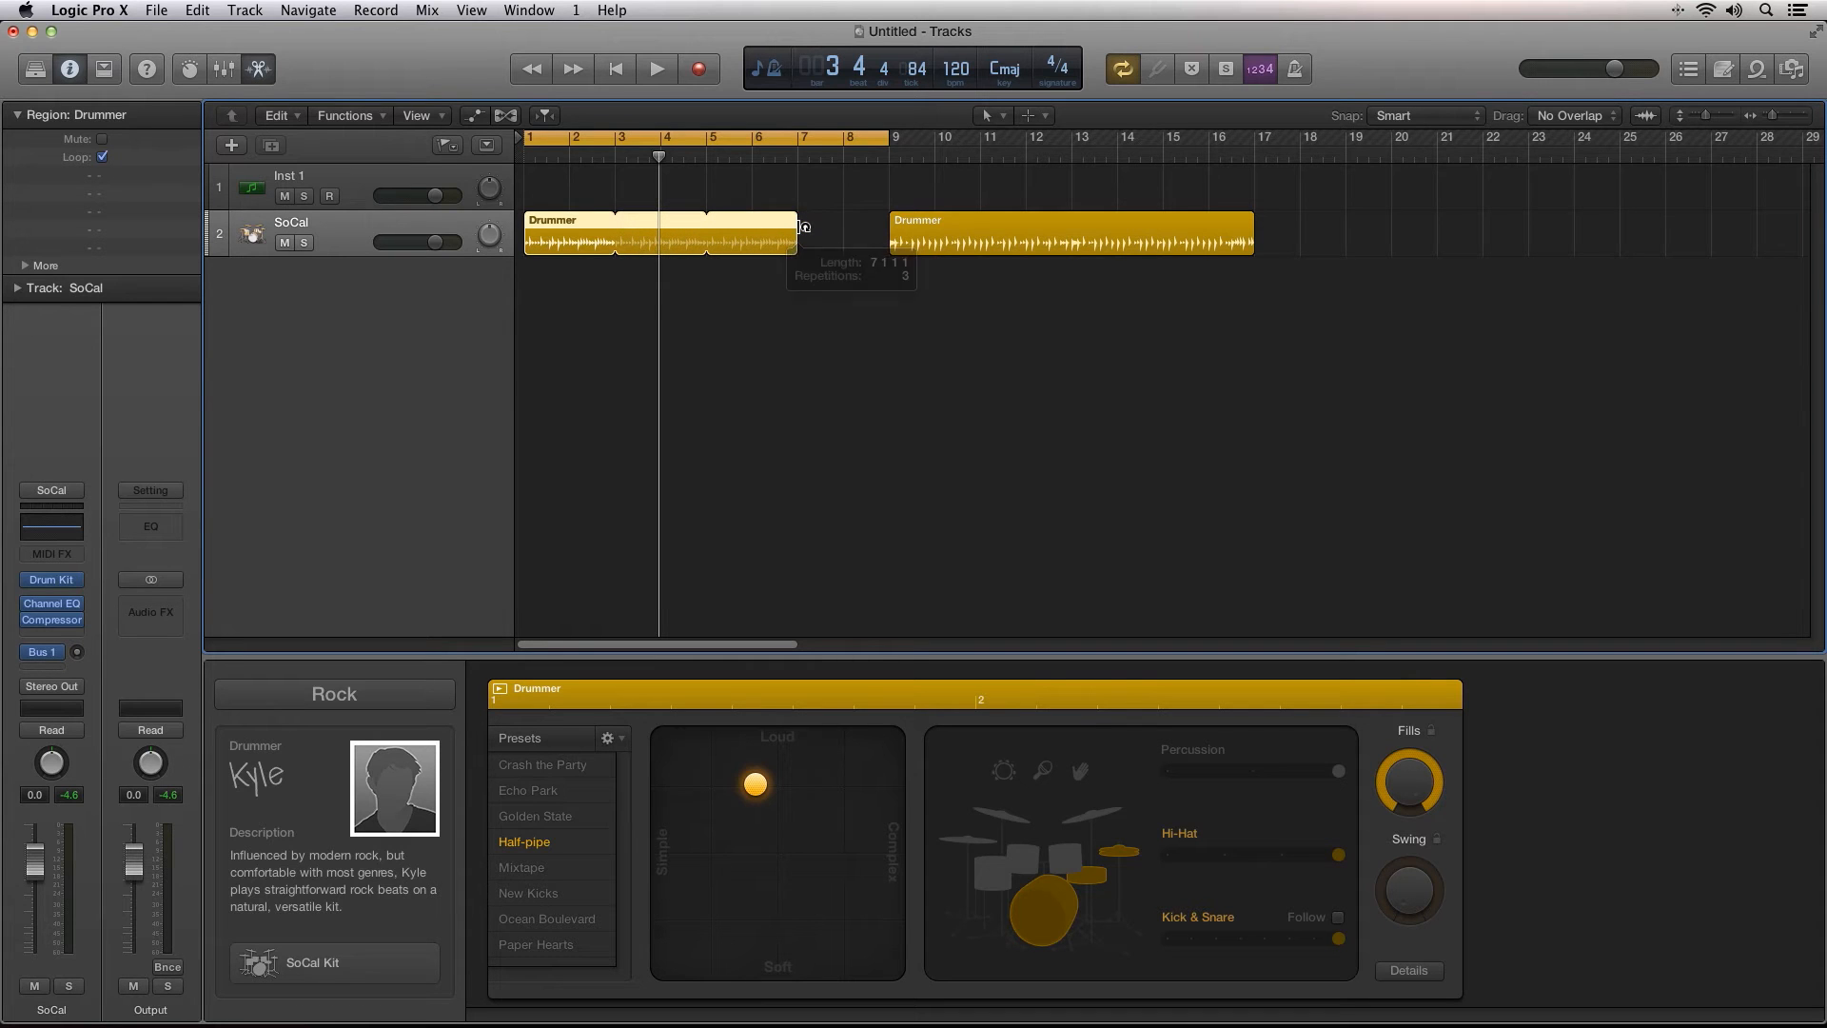
click(655, 68)
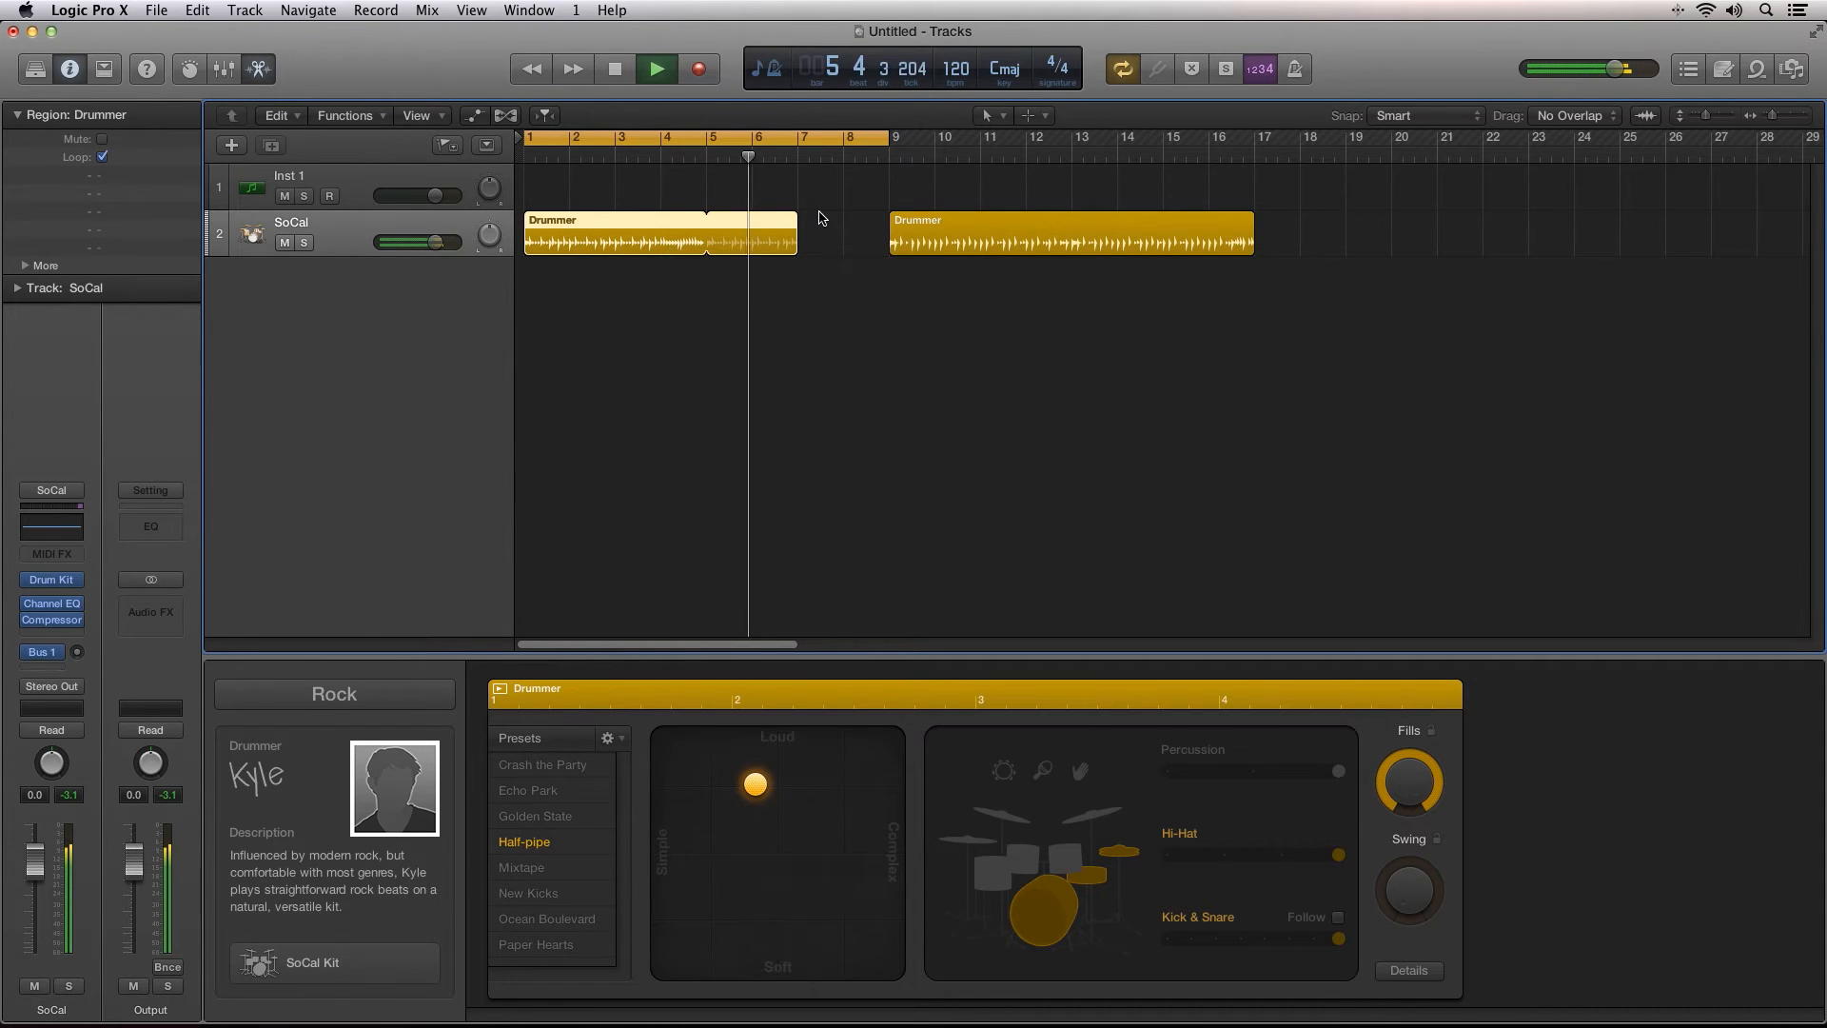
drag(798, 233, 886, 233)
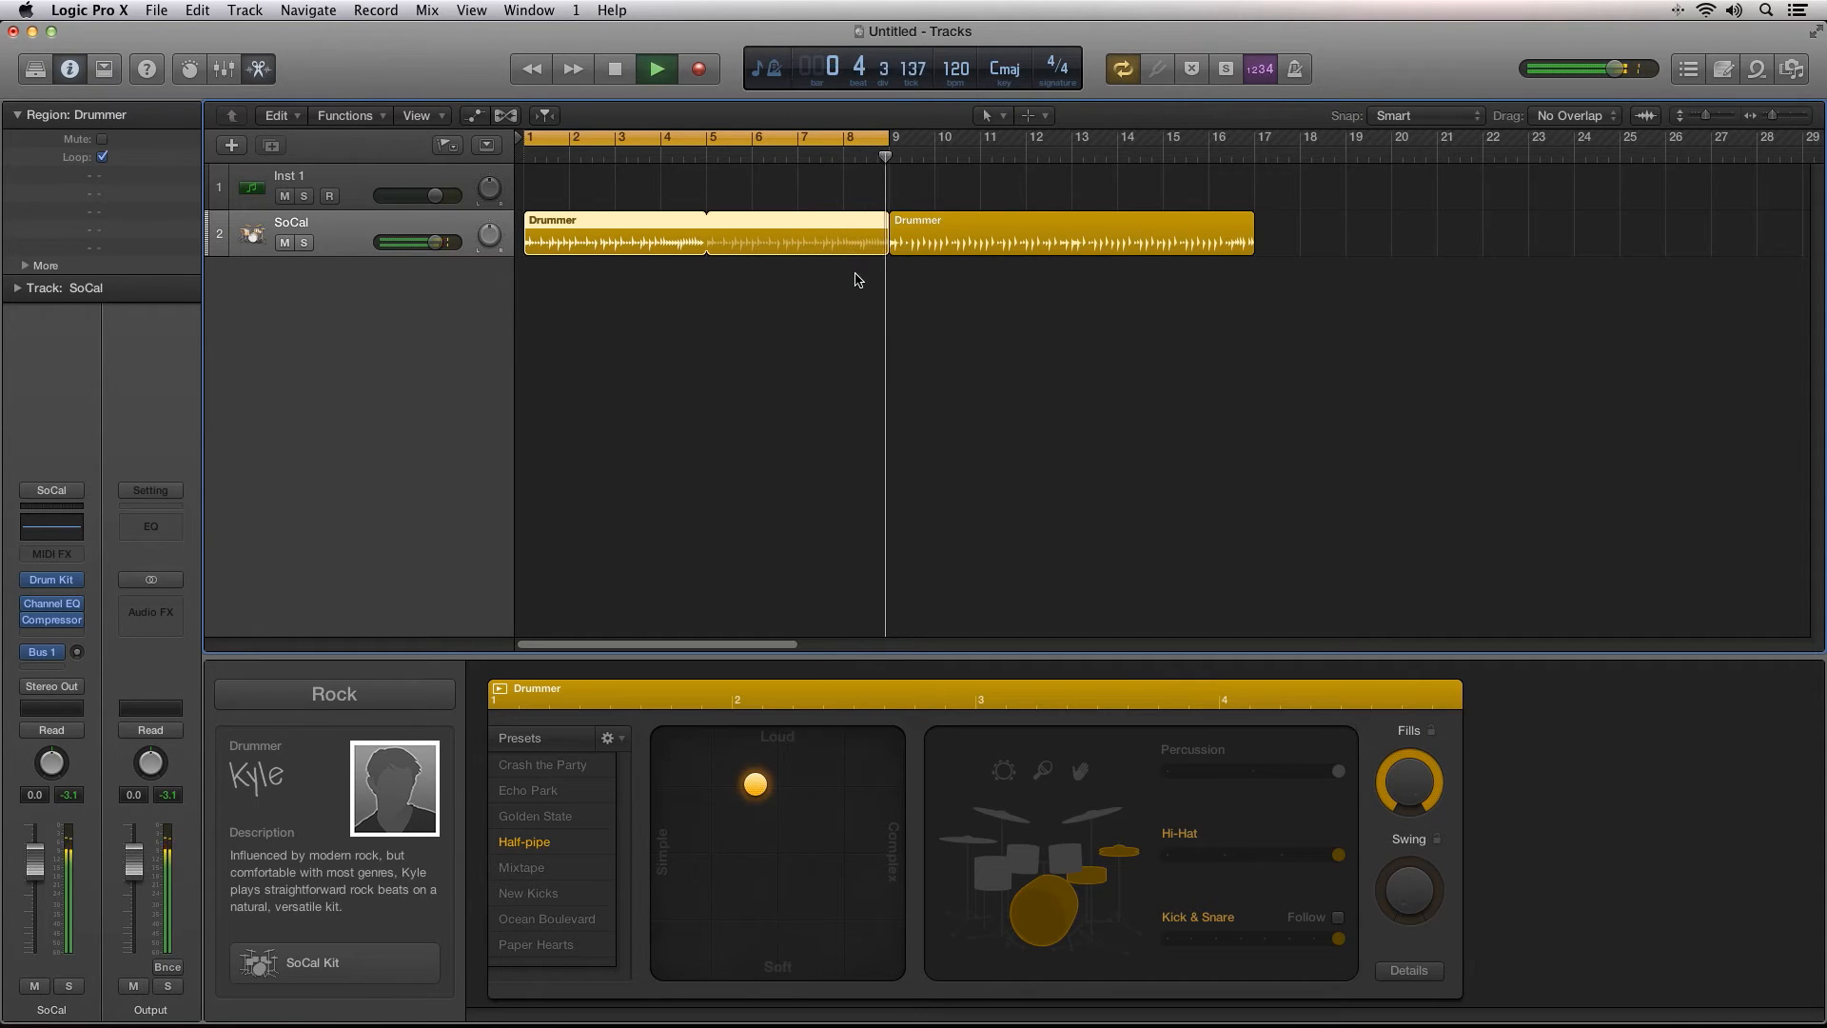
click(614, 68)
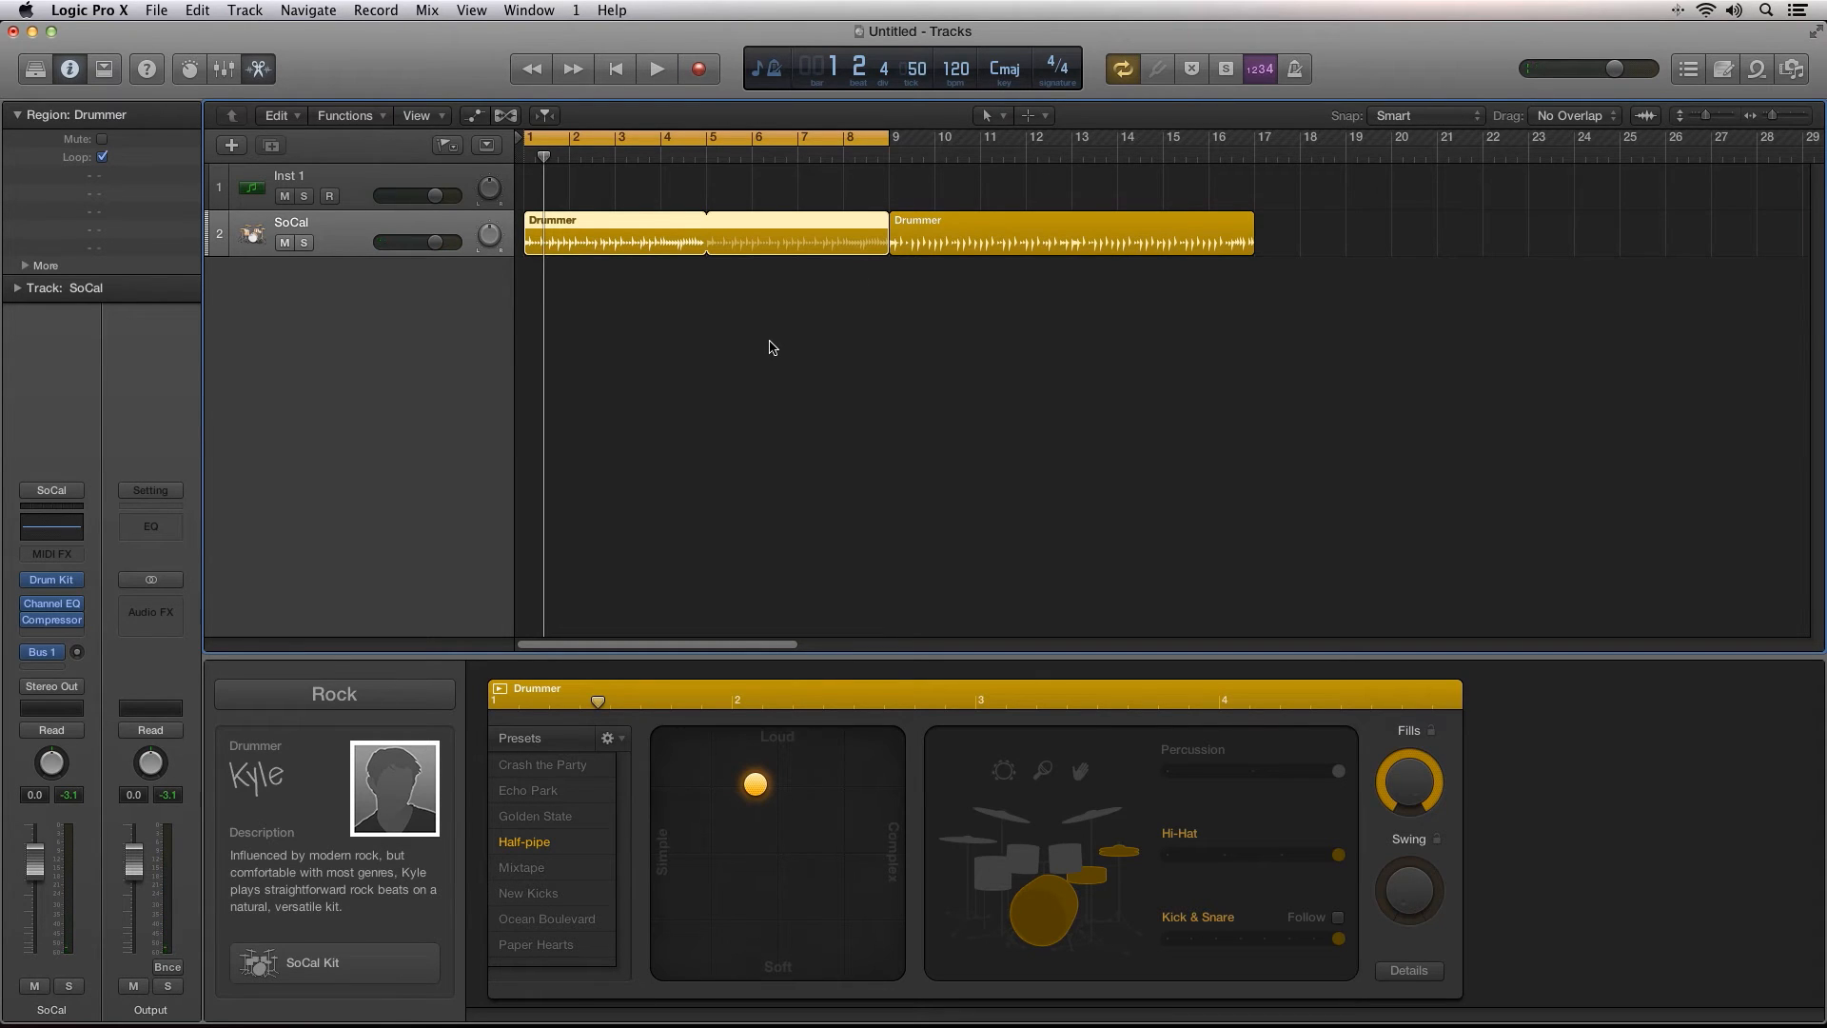
mouse_move(664, 608)
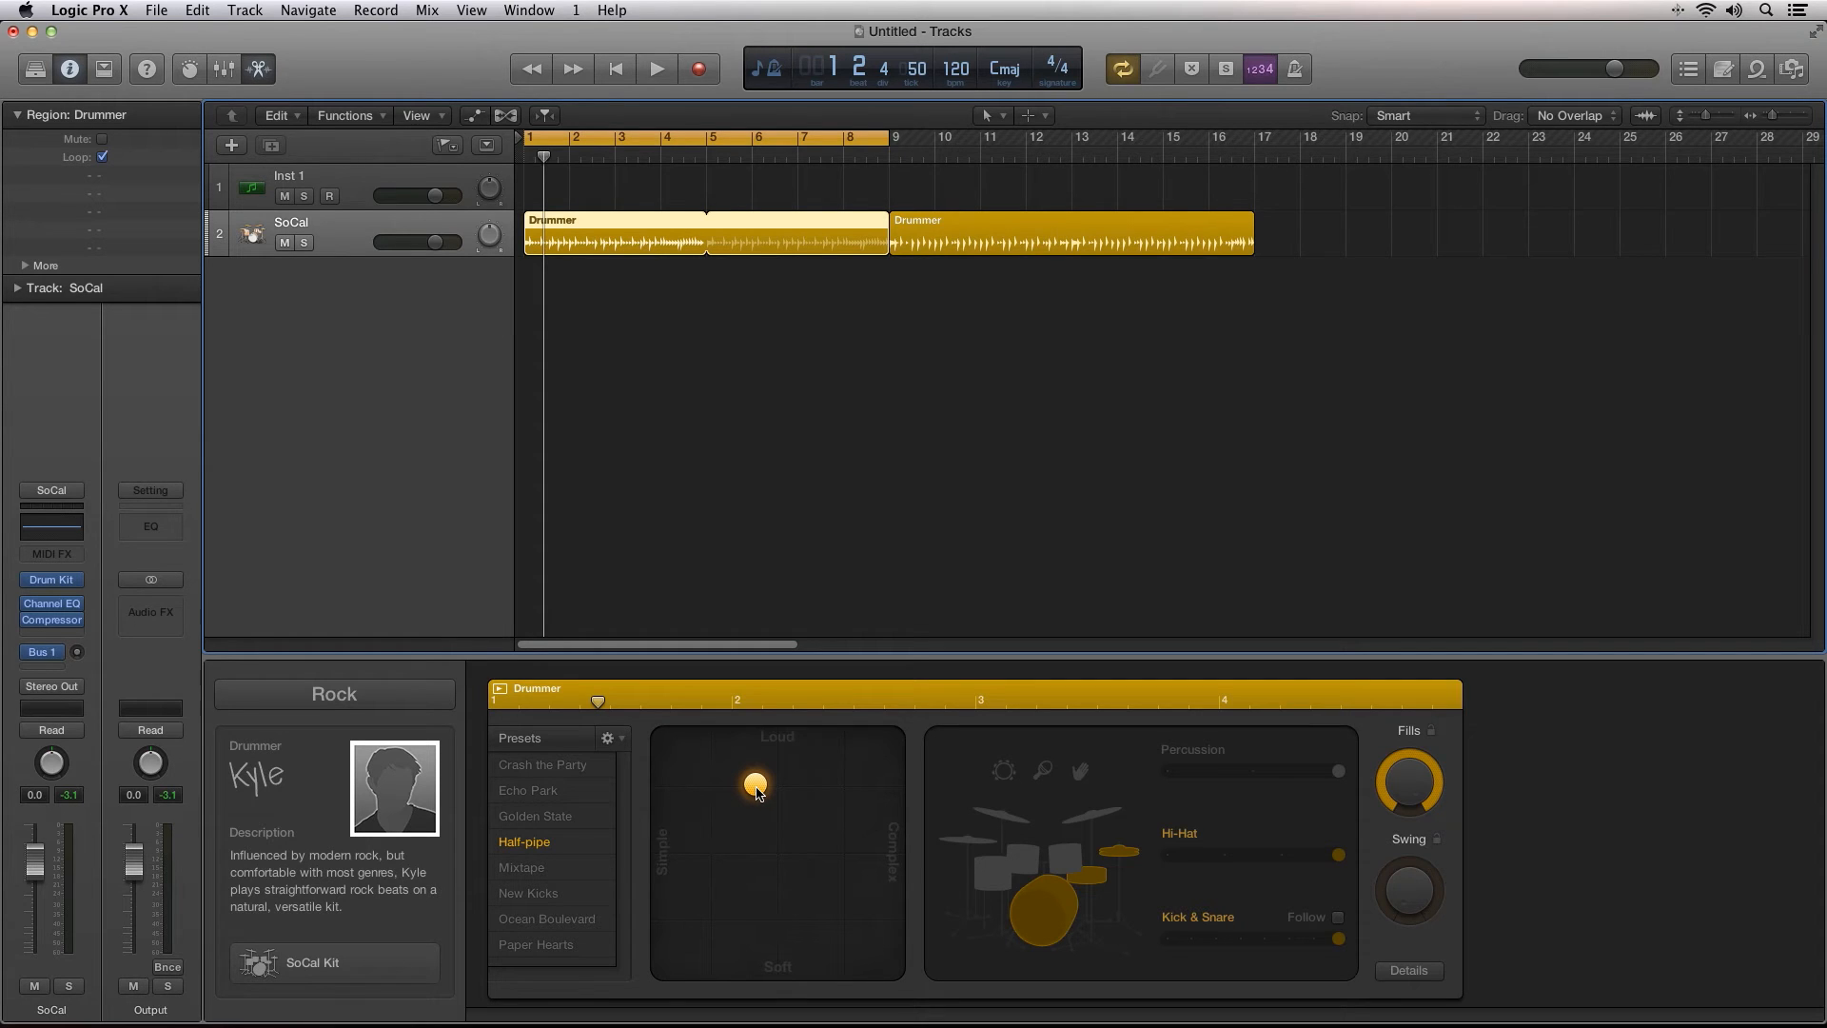
Step: Try loud-complex, soft-simple, then complex moderate-loudness groove settings while auditioning
drag(755, 783, 892, 736)
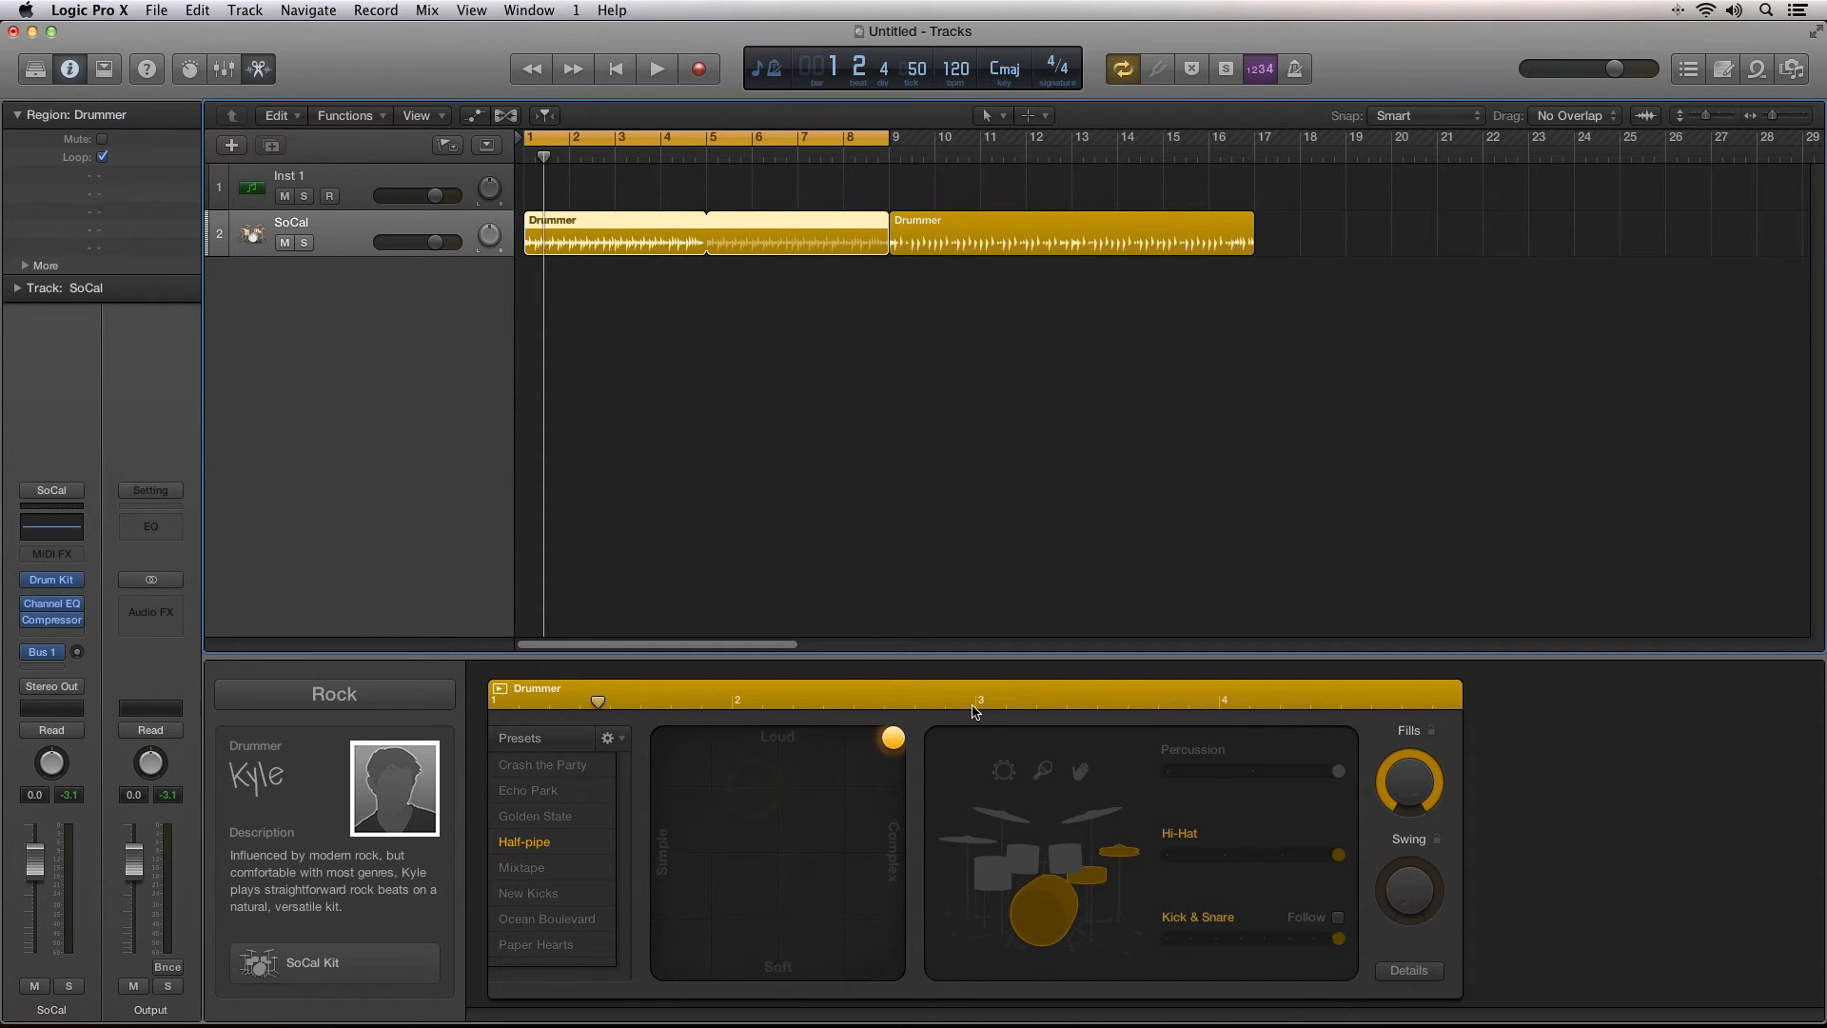
click(656, 69)
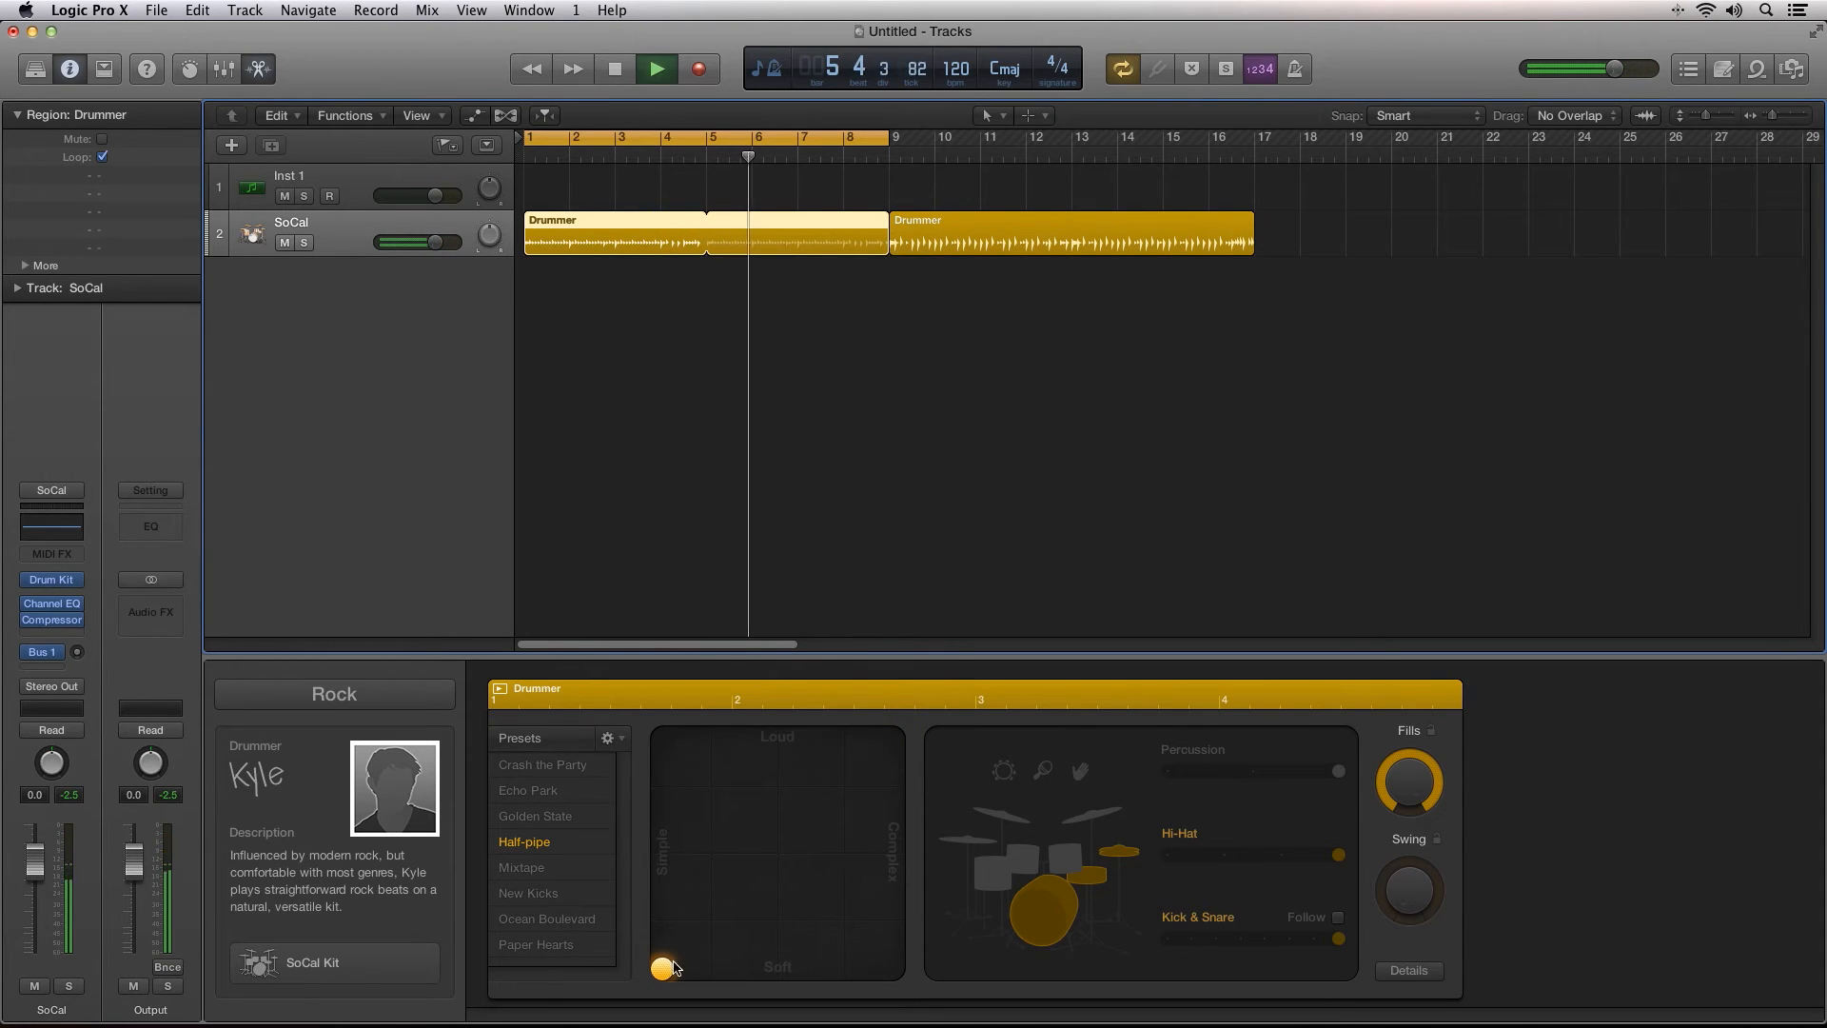
drag(664, 967, 802, 857)
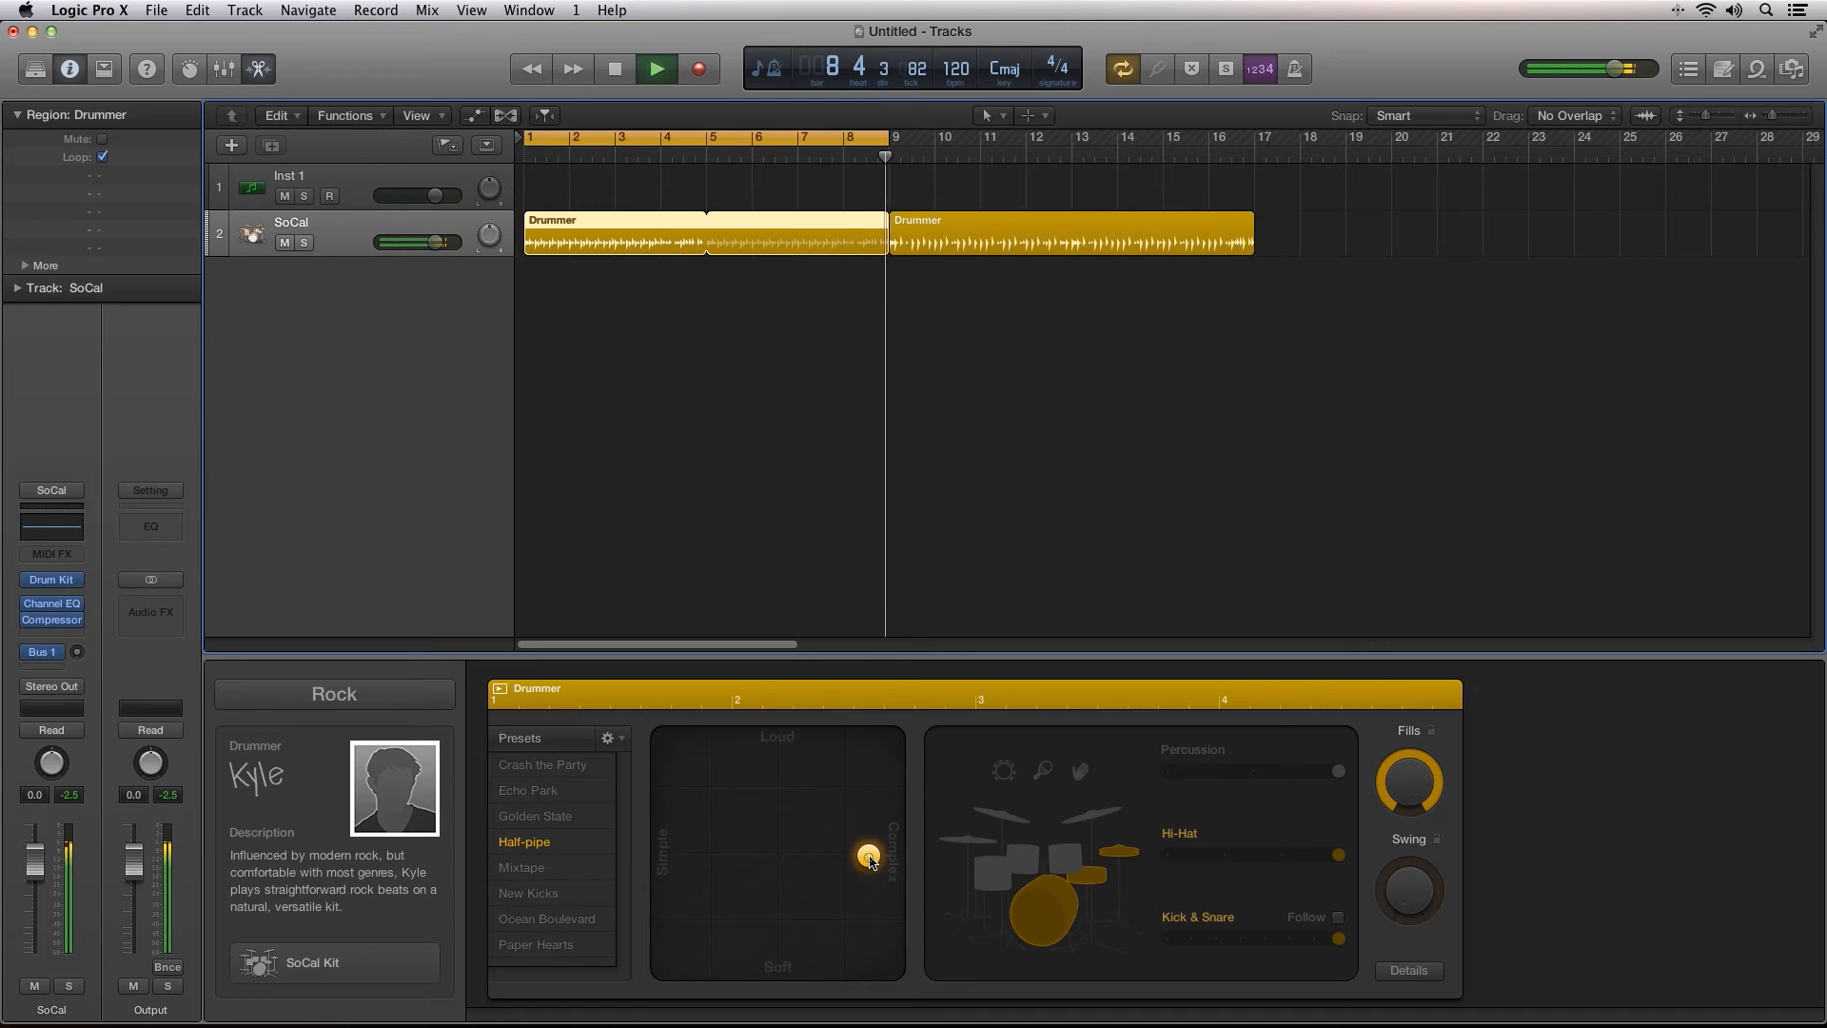
drag(868, 859, 707, 796)
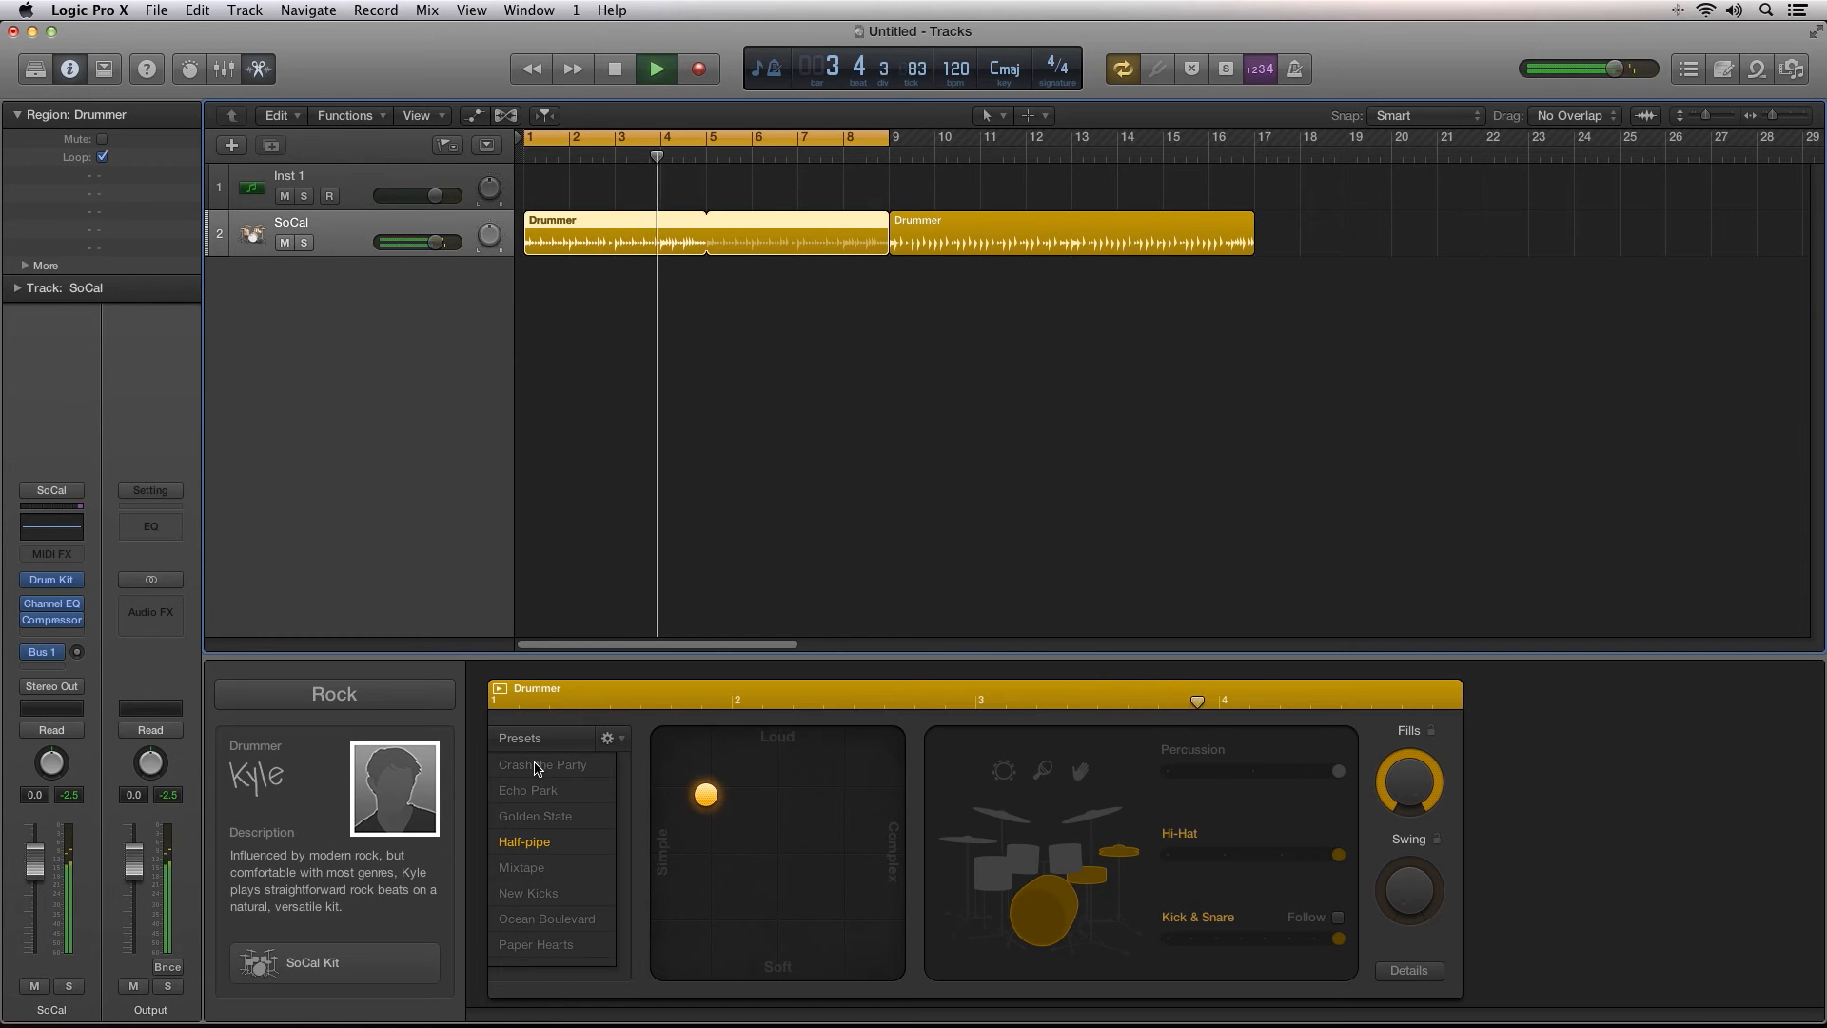
Step: Apply the Crash the Party groove preset and audition it
click(543, 765)
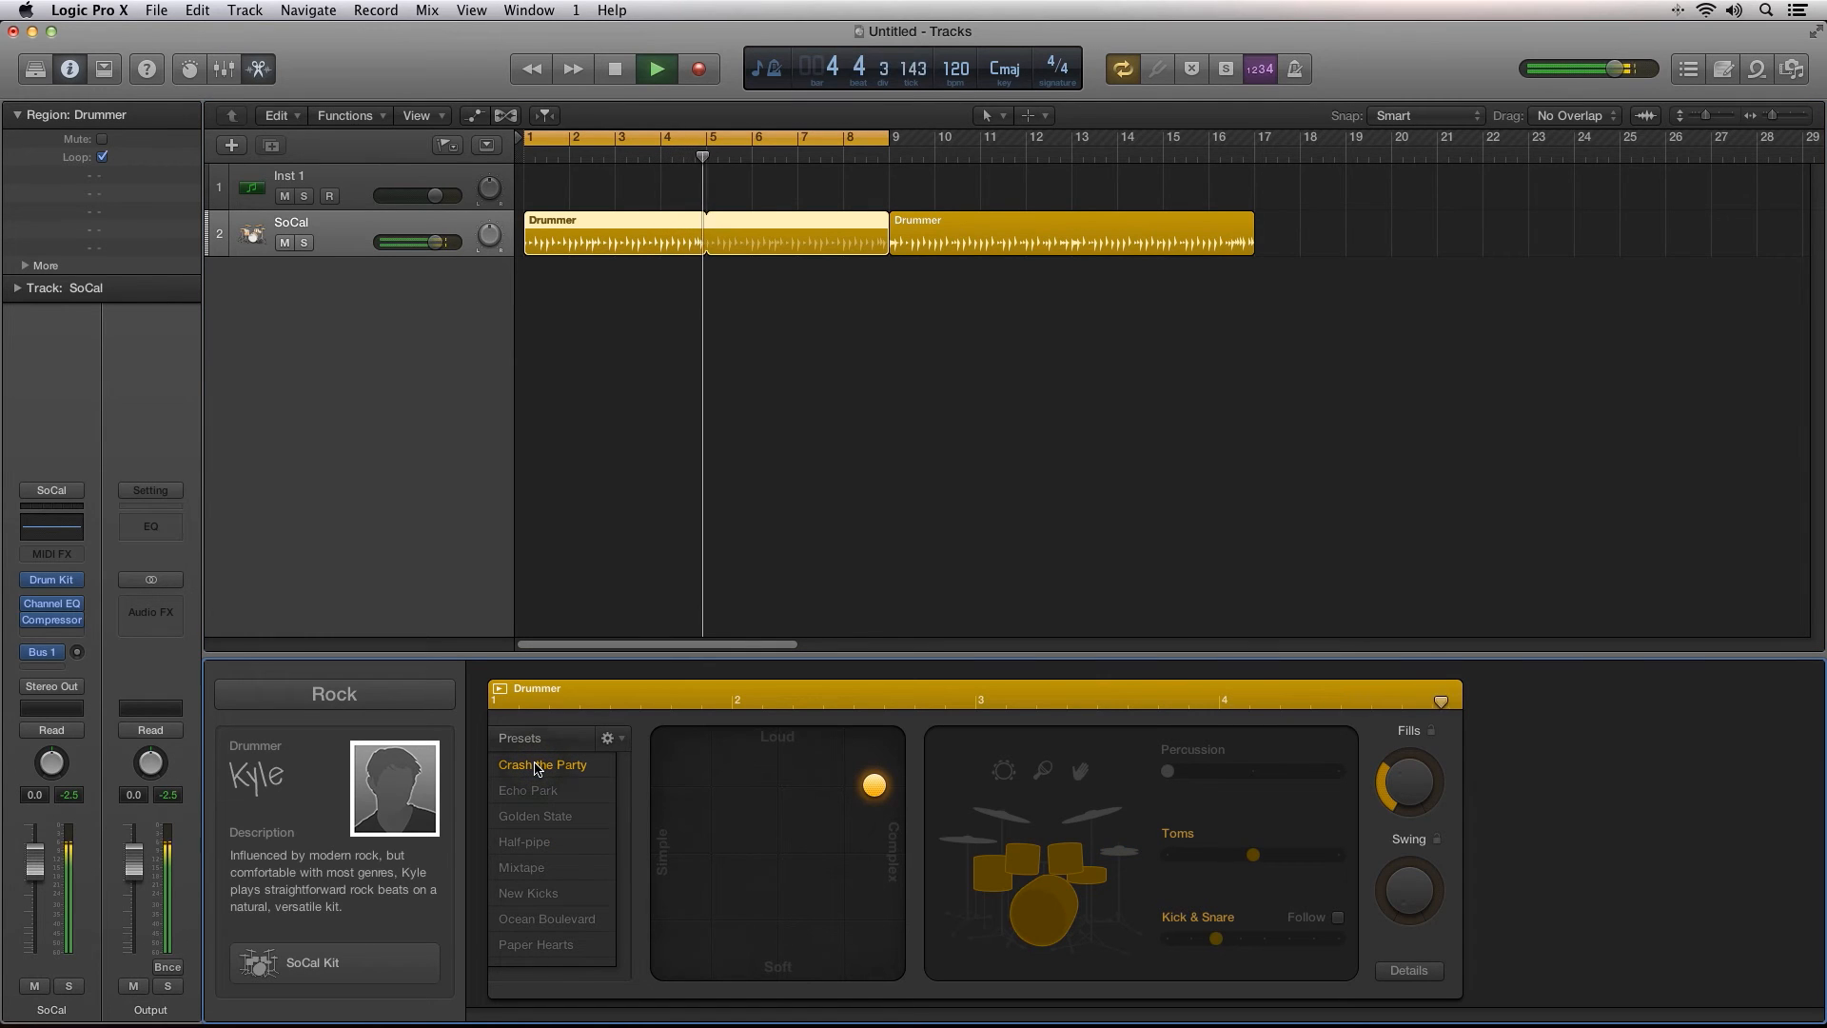
click(655, 68)
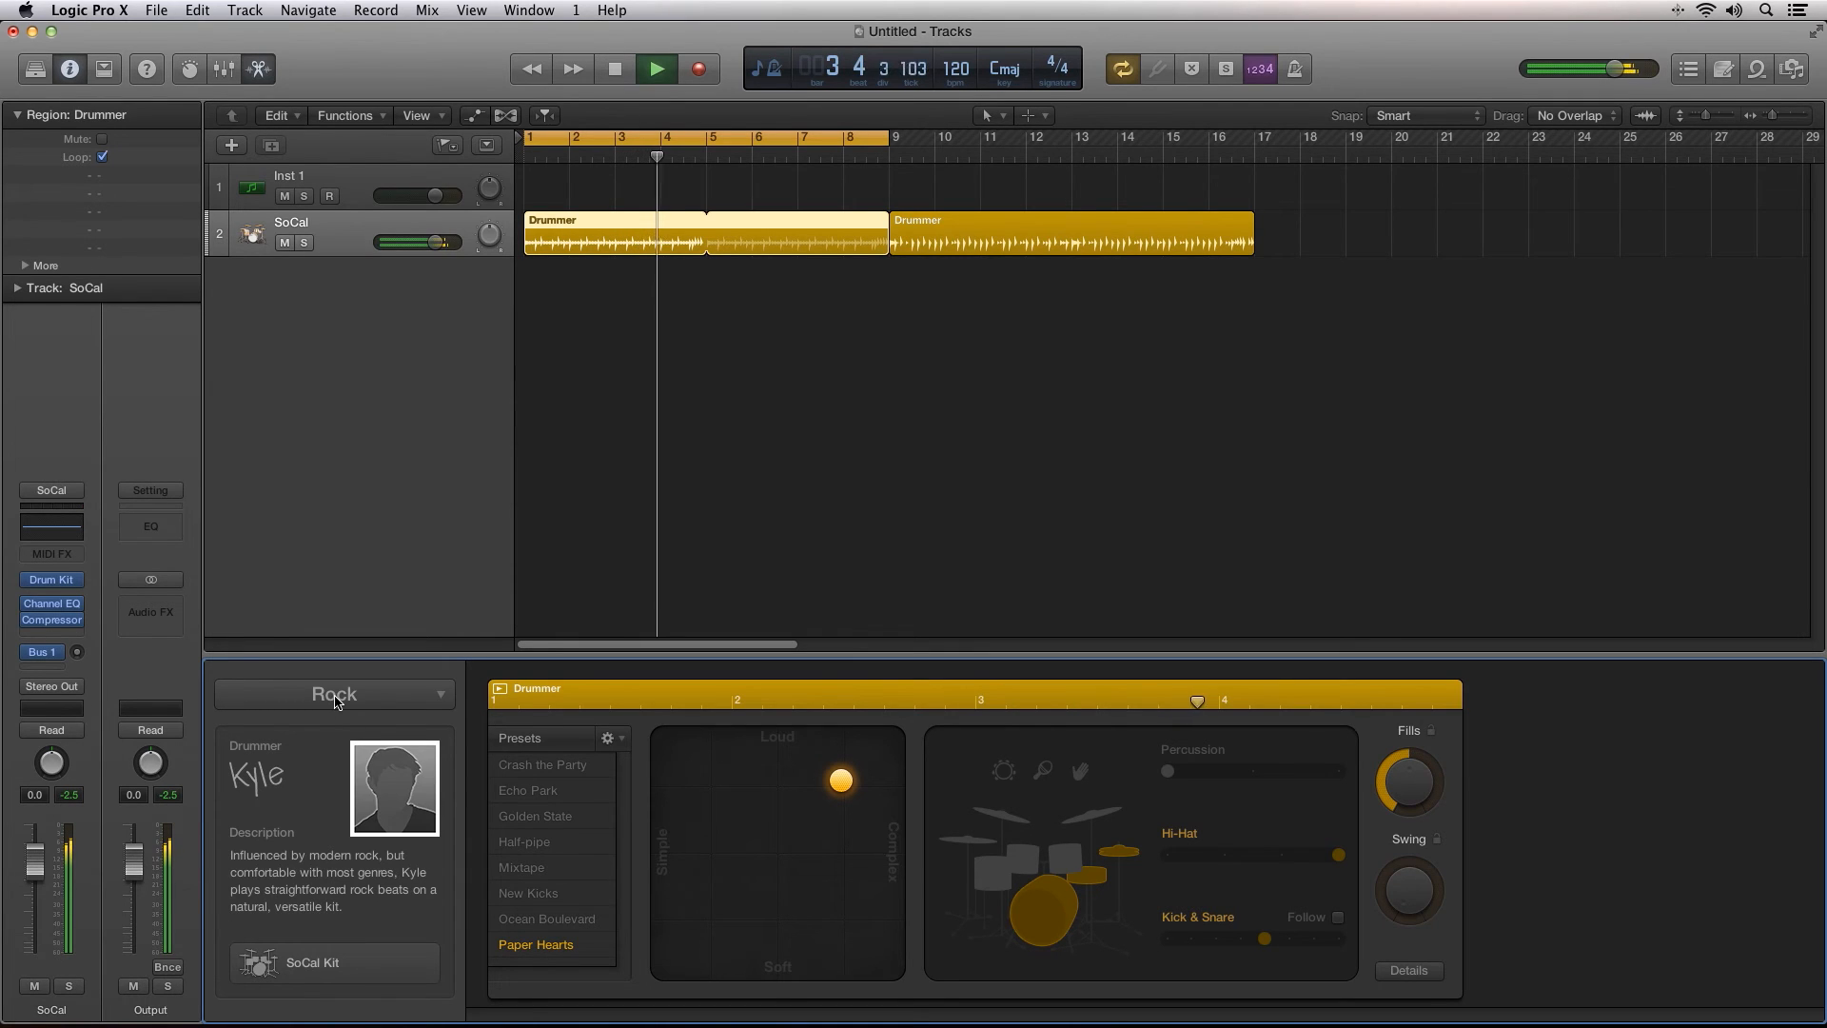
Step: Switch the genre to Songwriter and confirm replacing Kyle with a Songwriter drummer
click(334, 694)
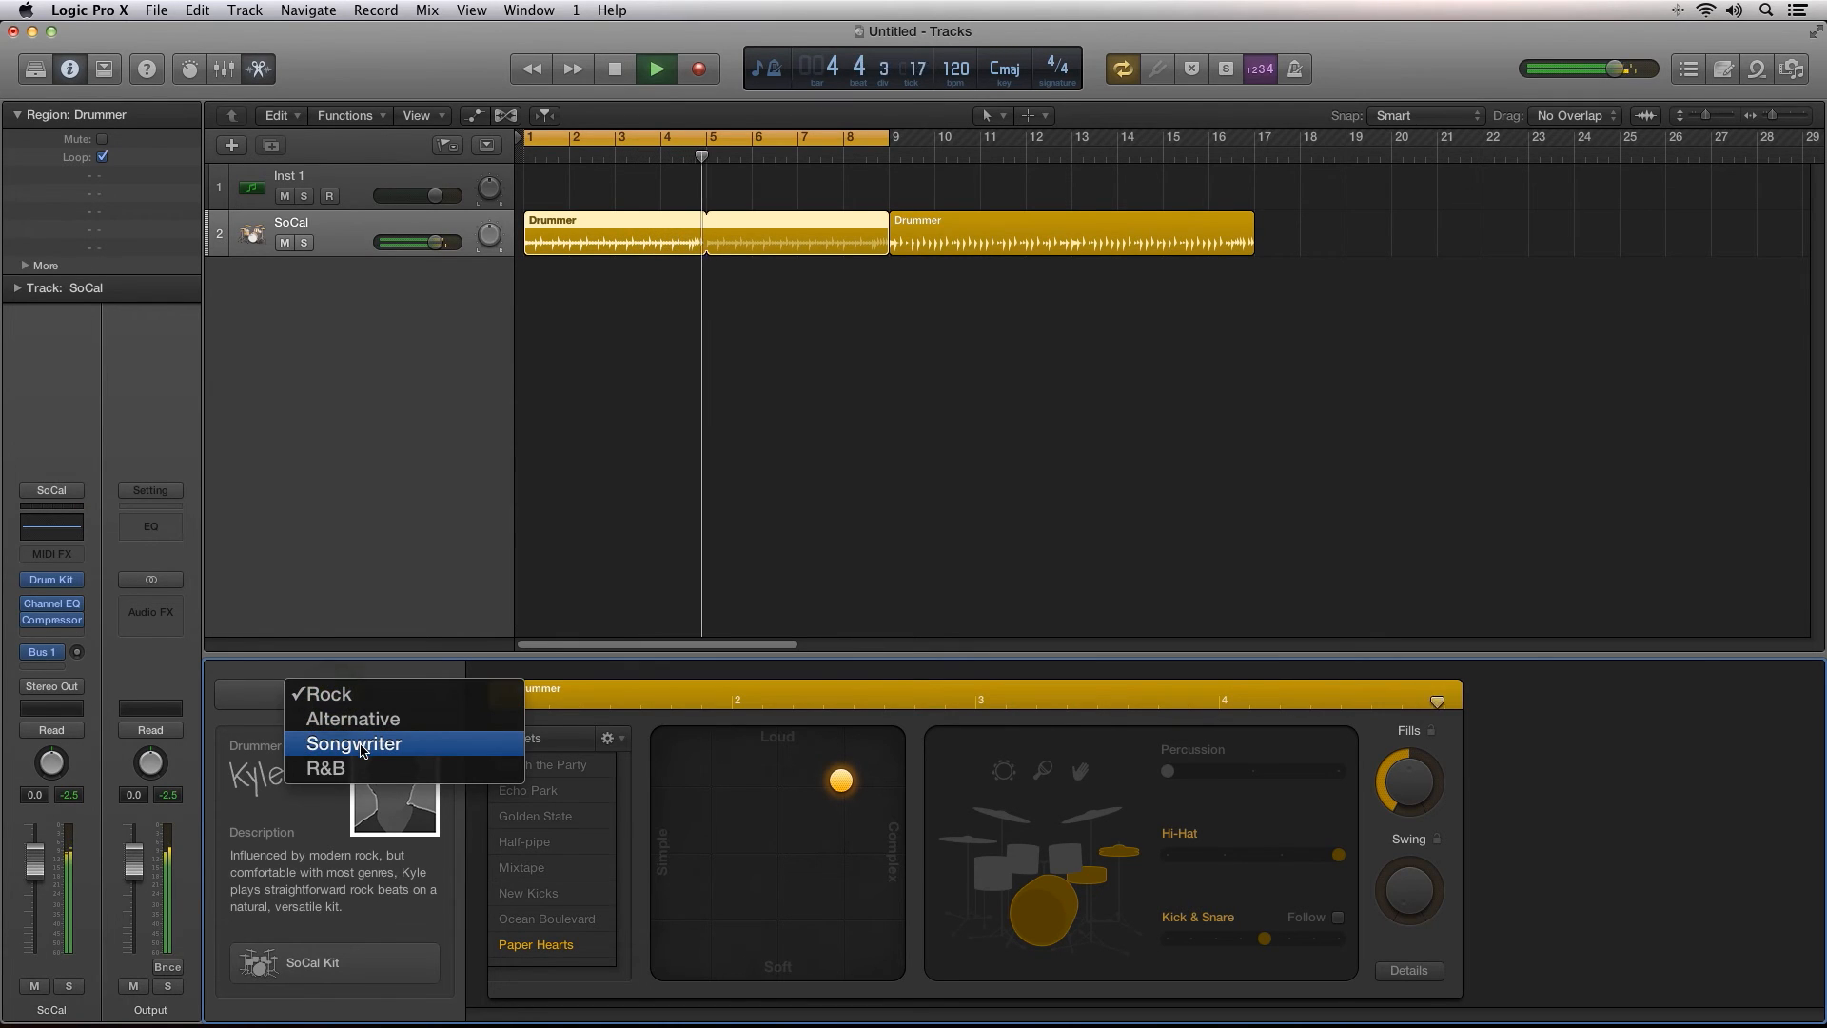
click(353, 743)
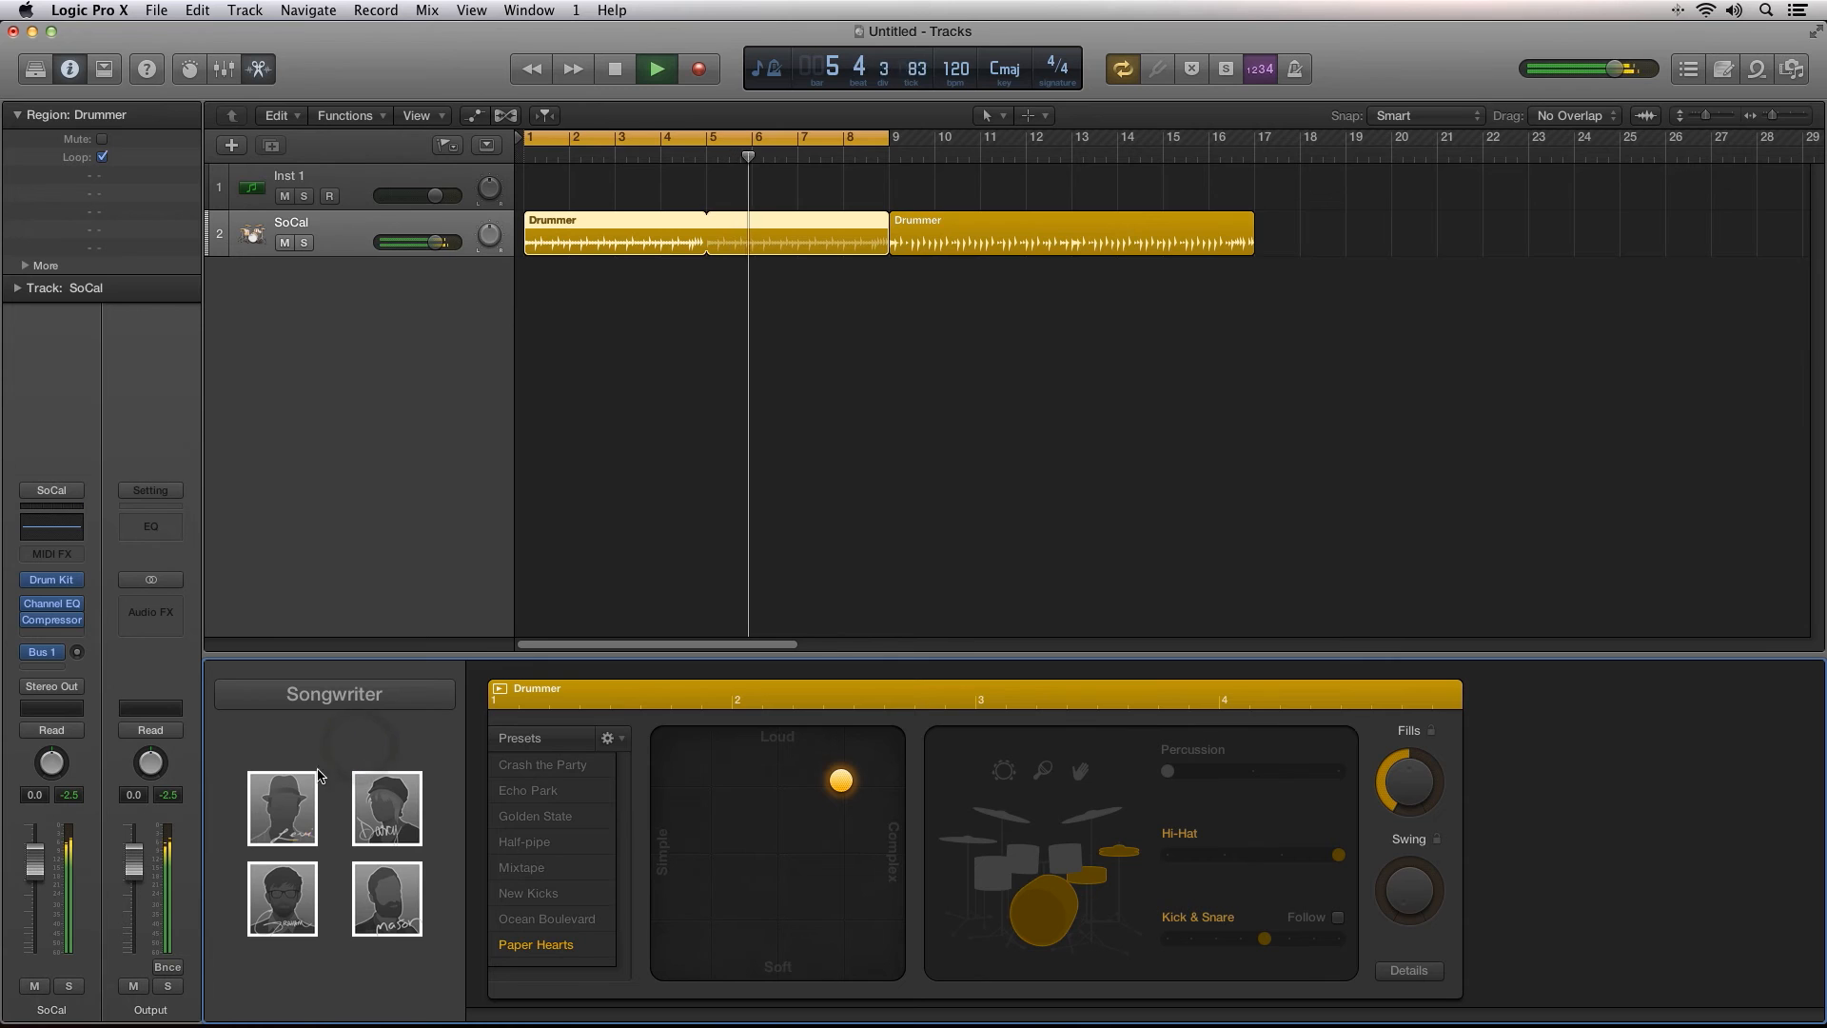
click(282, 808)
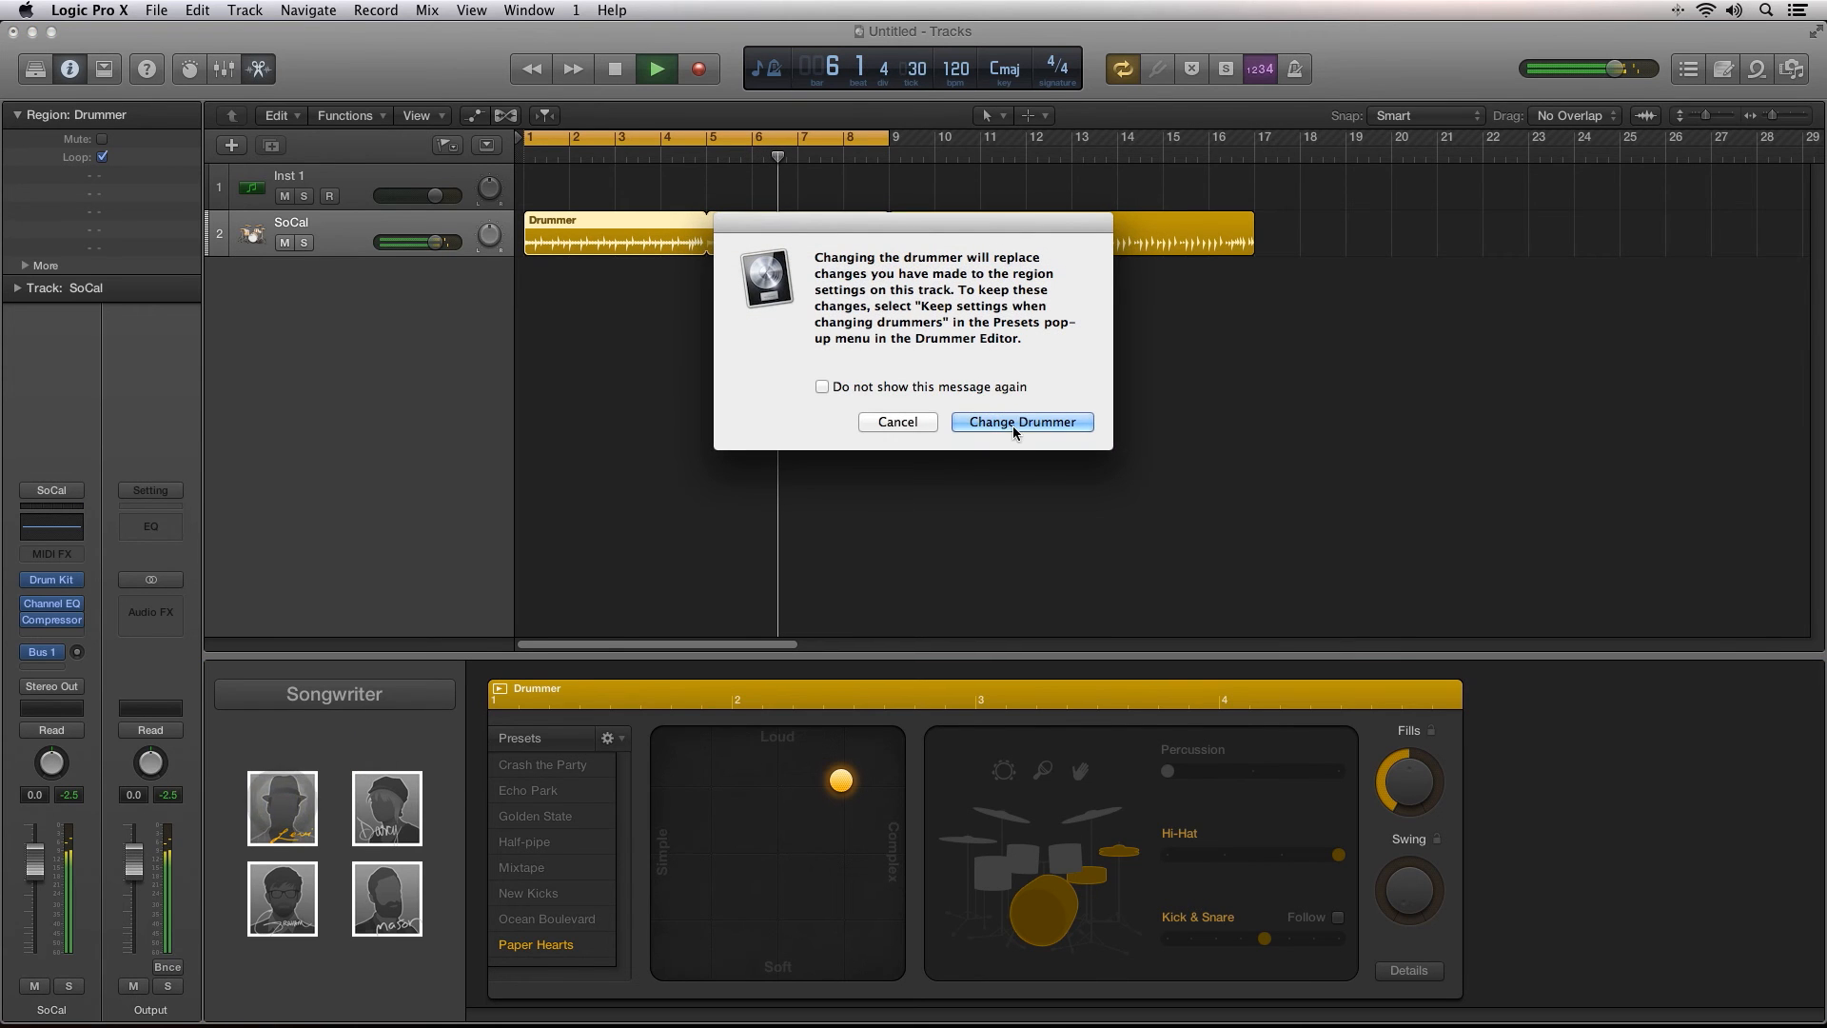
click(1022, 421)
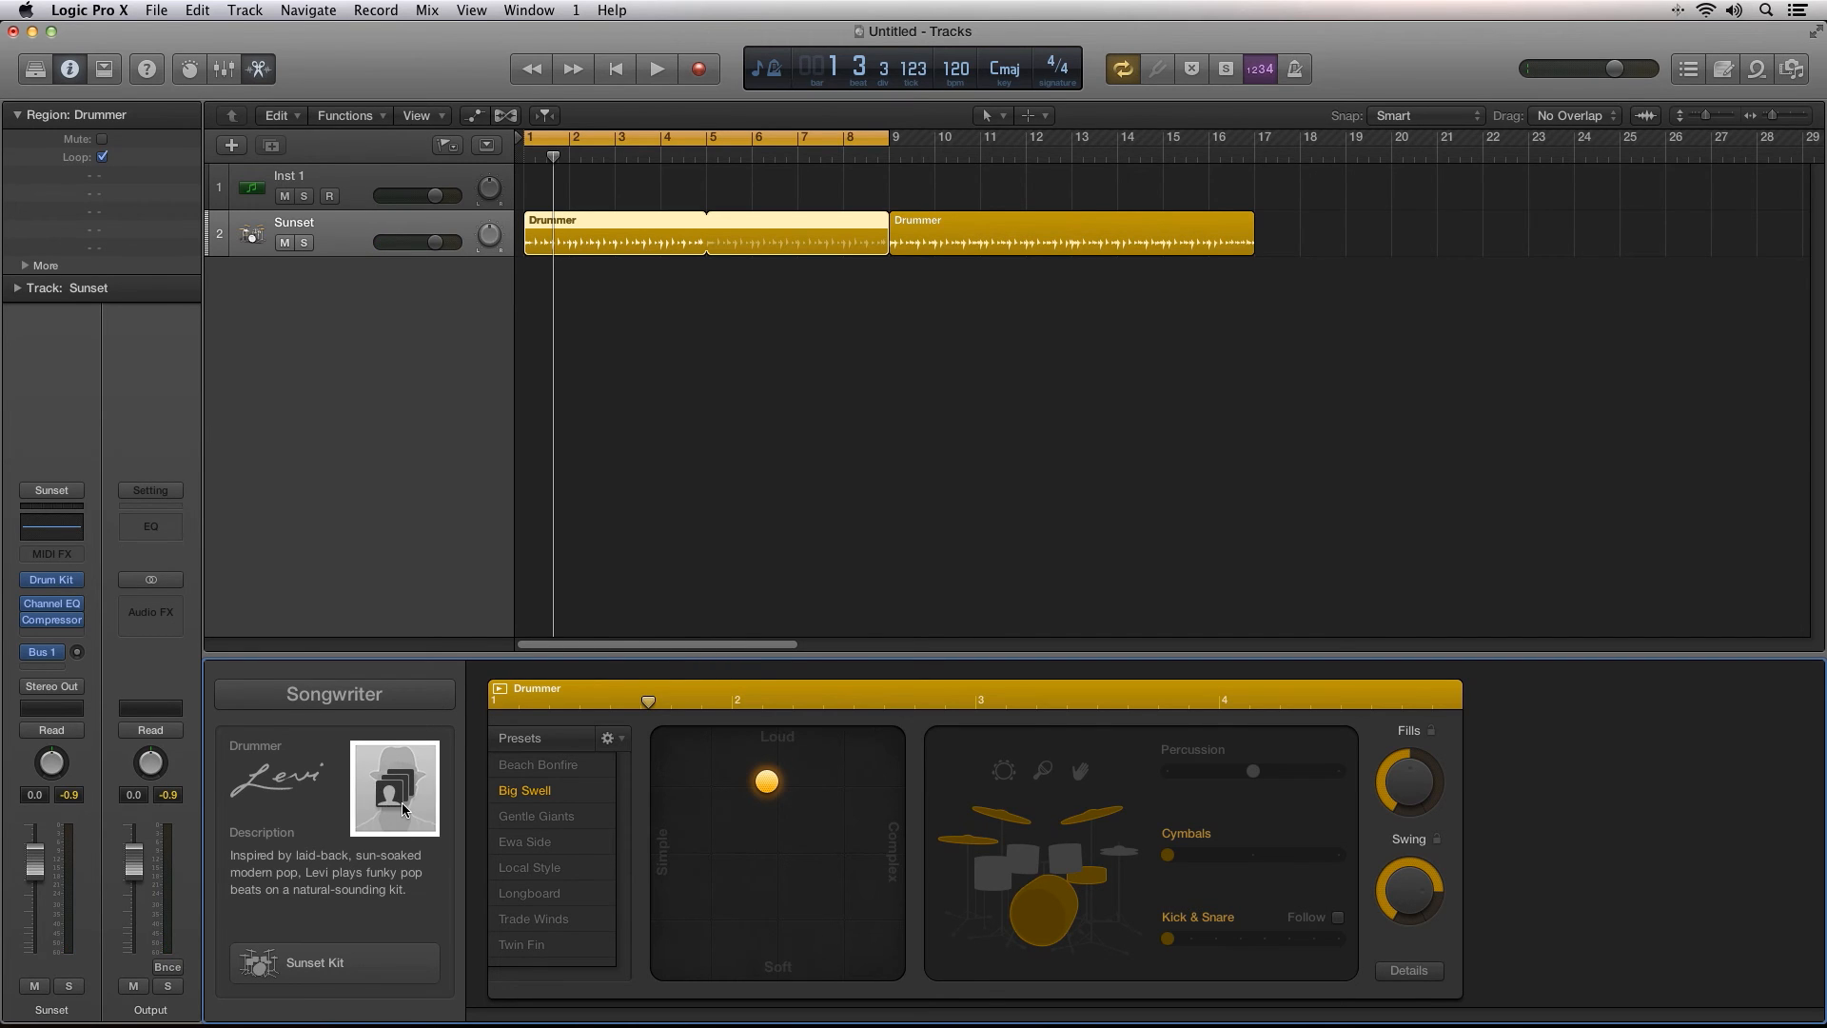
Step: Pick Darcy from the Songwriter drummers and confirm the change
click(394, 788)
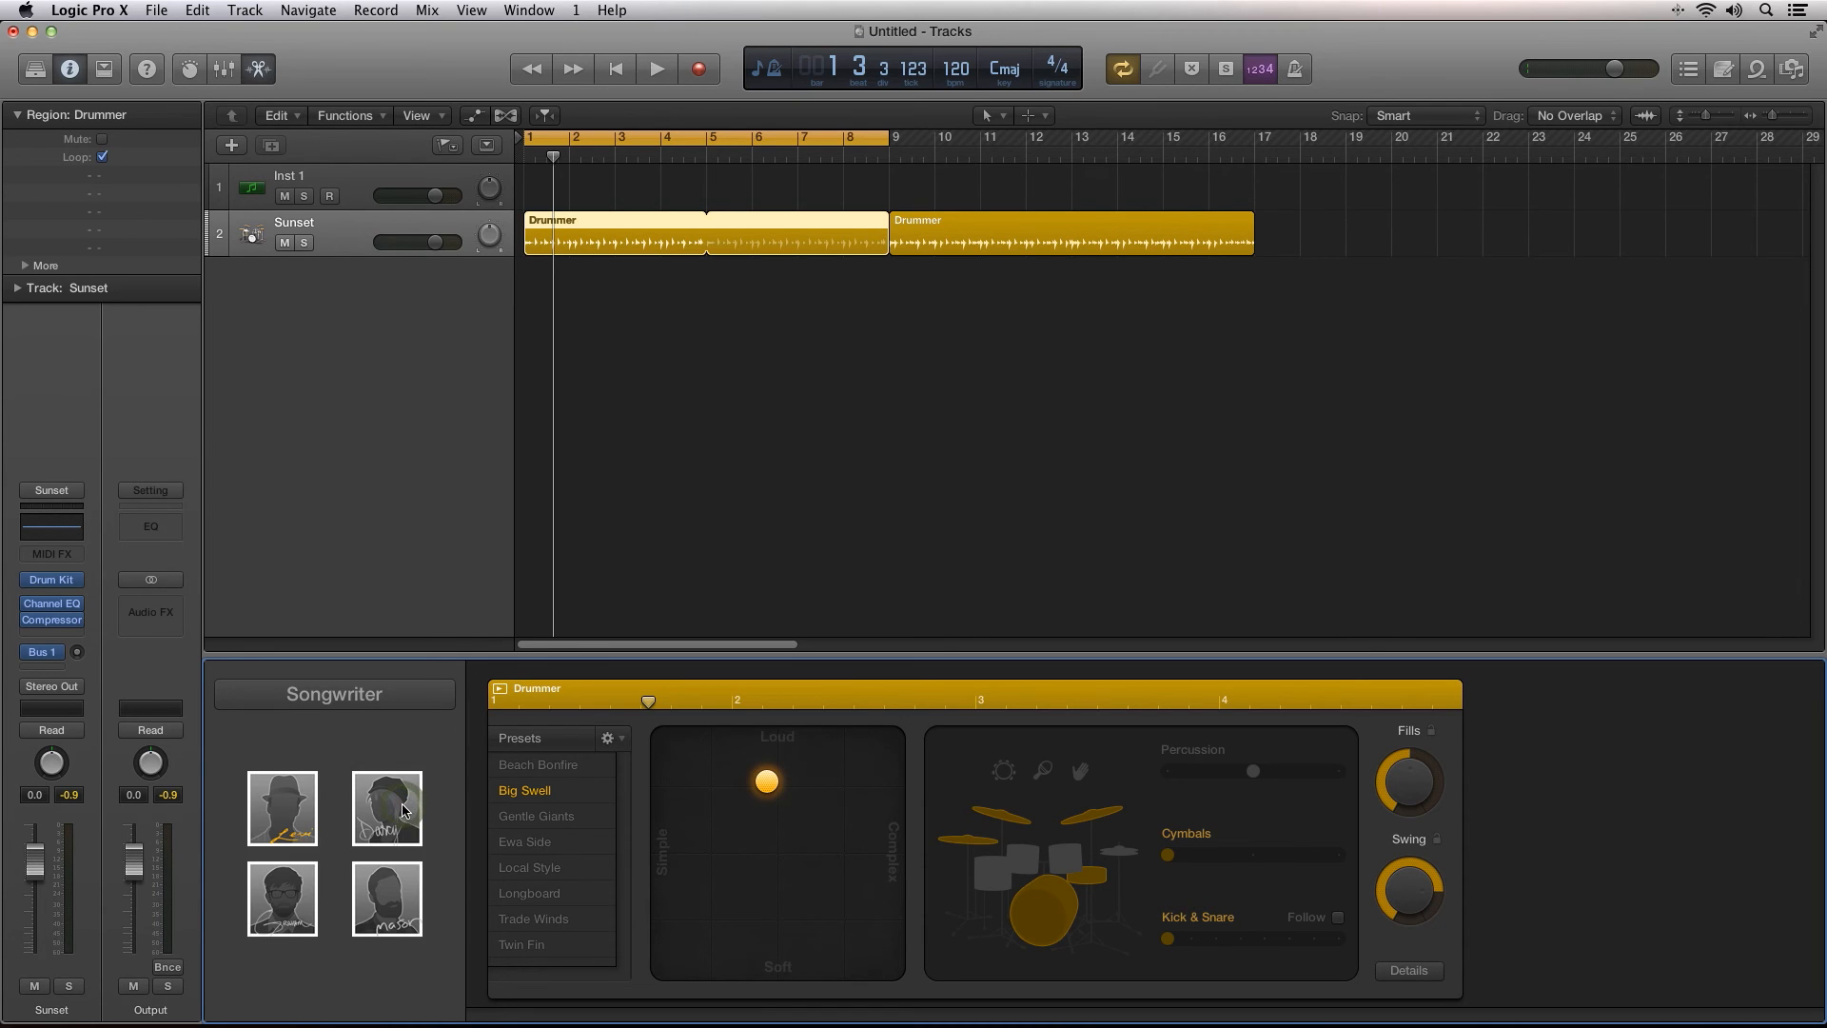
click(387, 808)
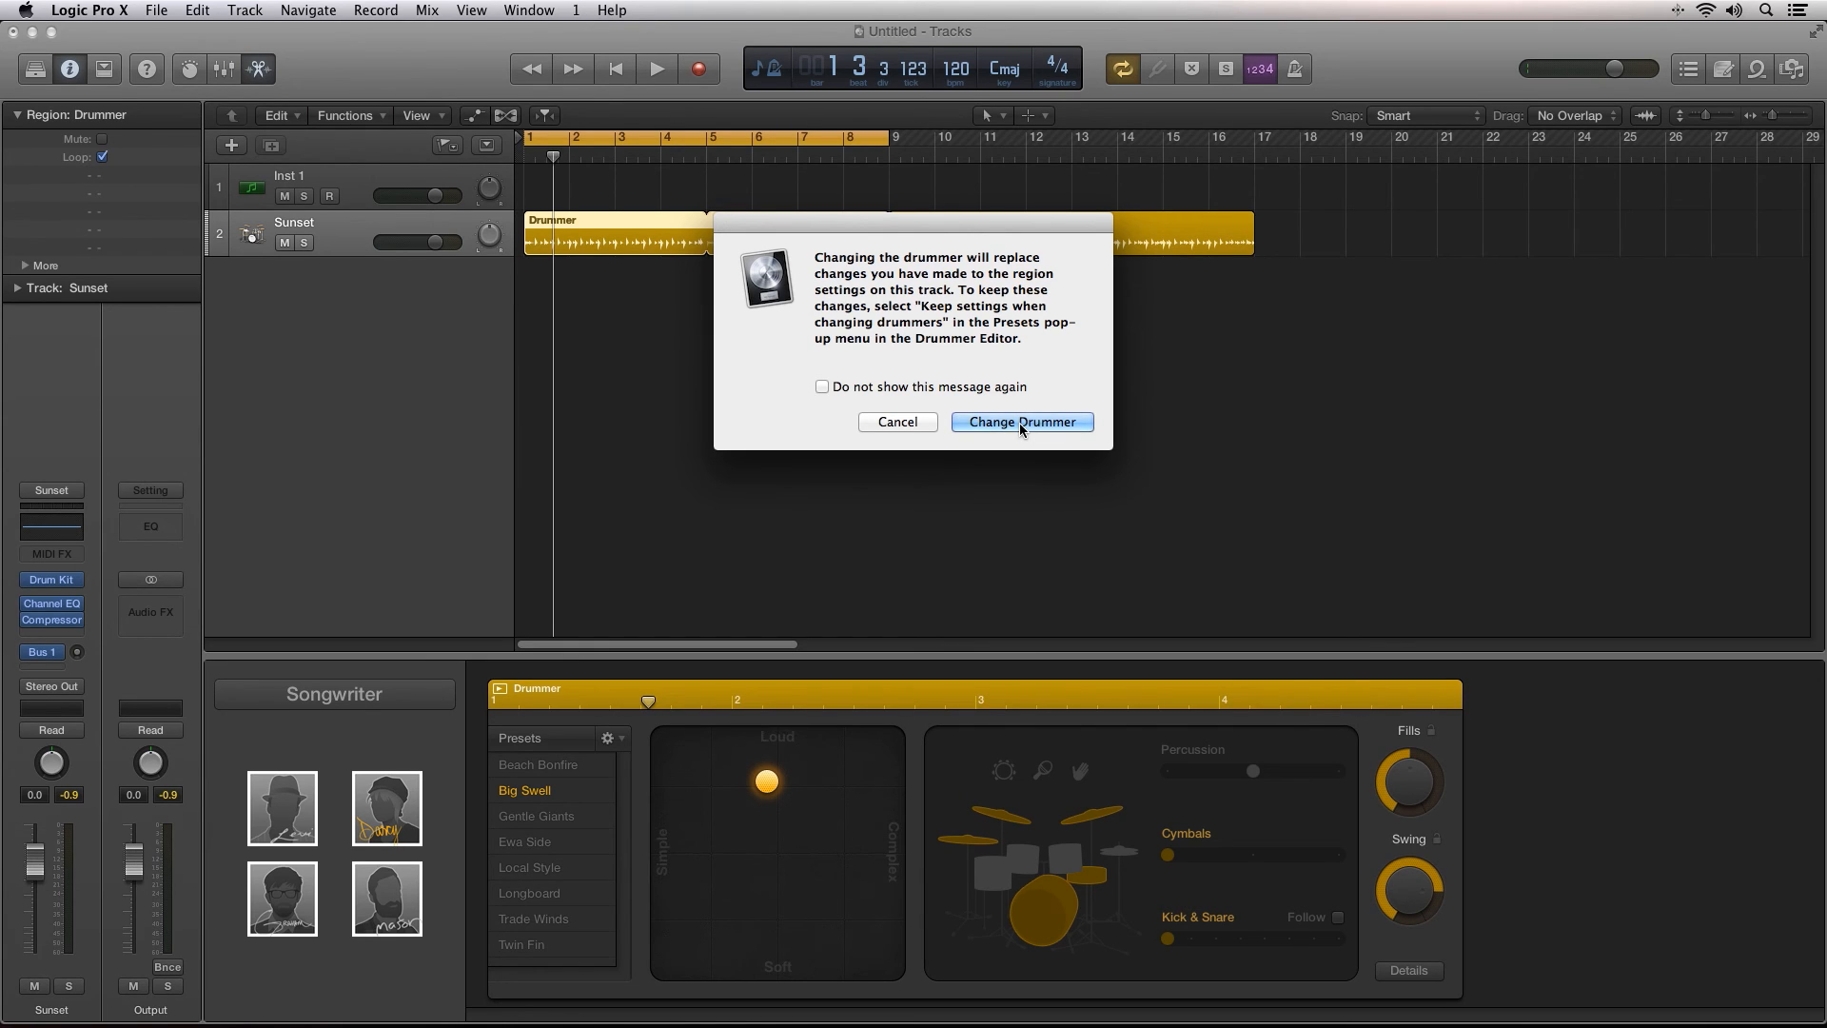
click(1022, 422)
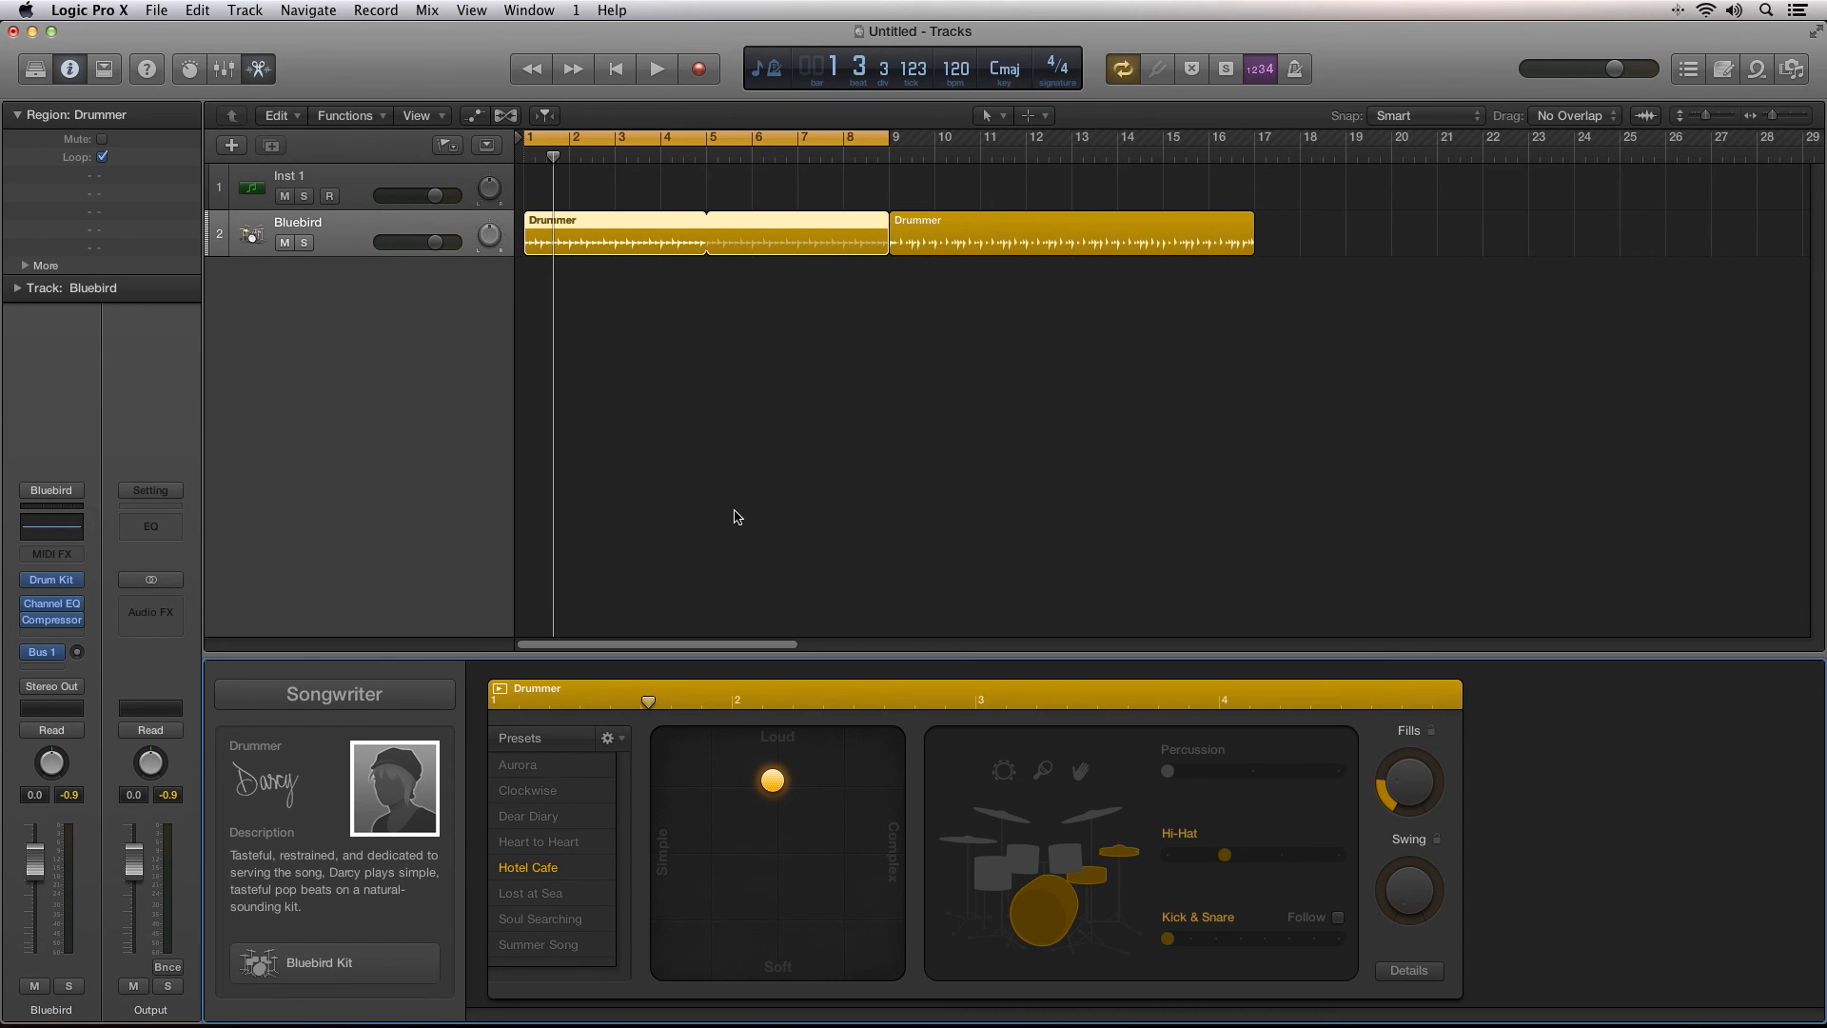
mouse_move(657, 738)
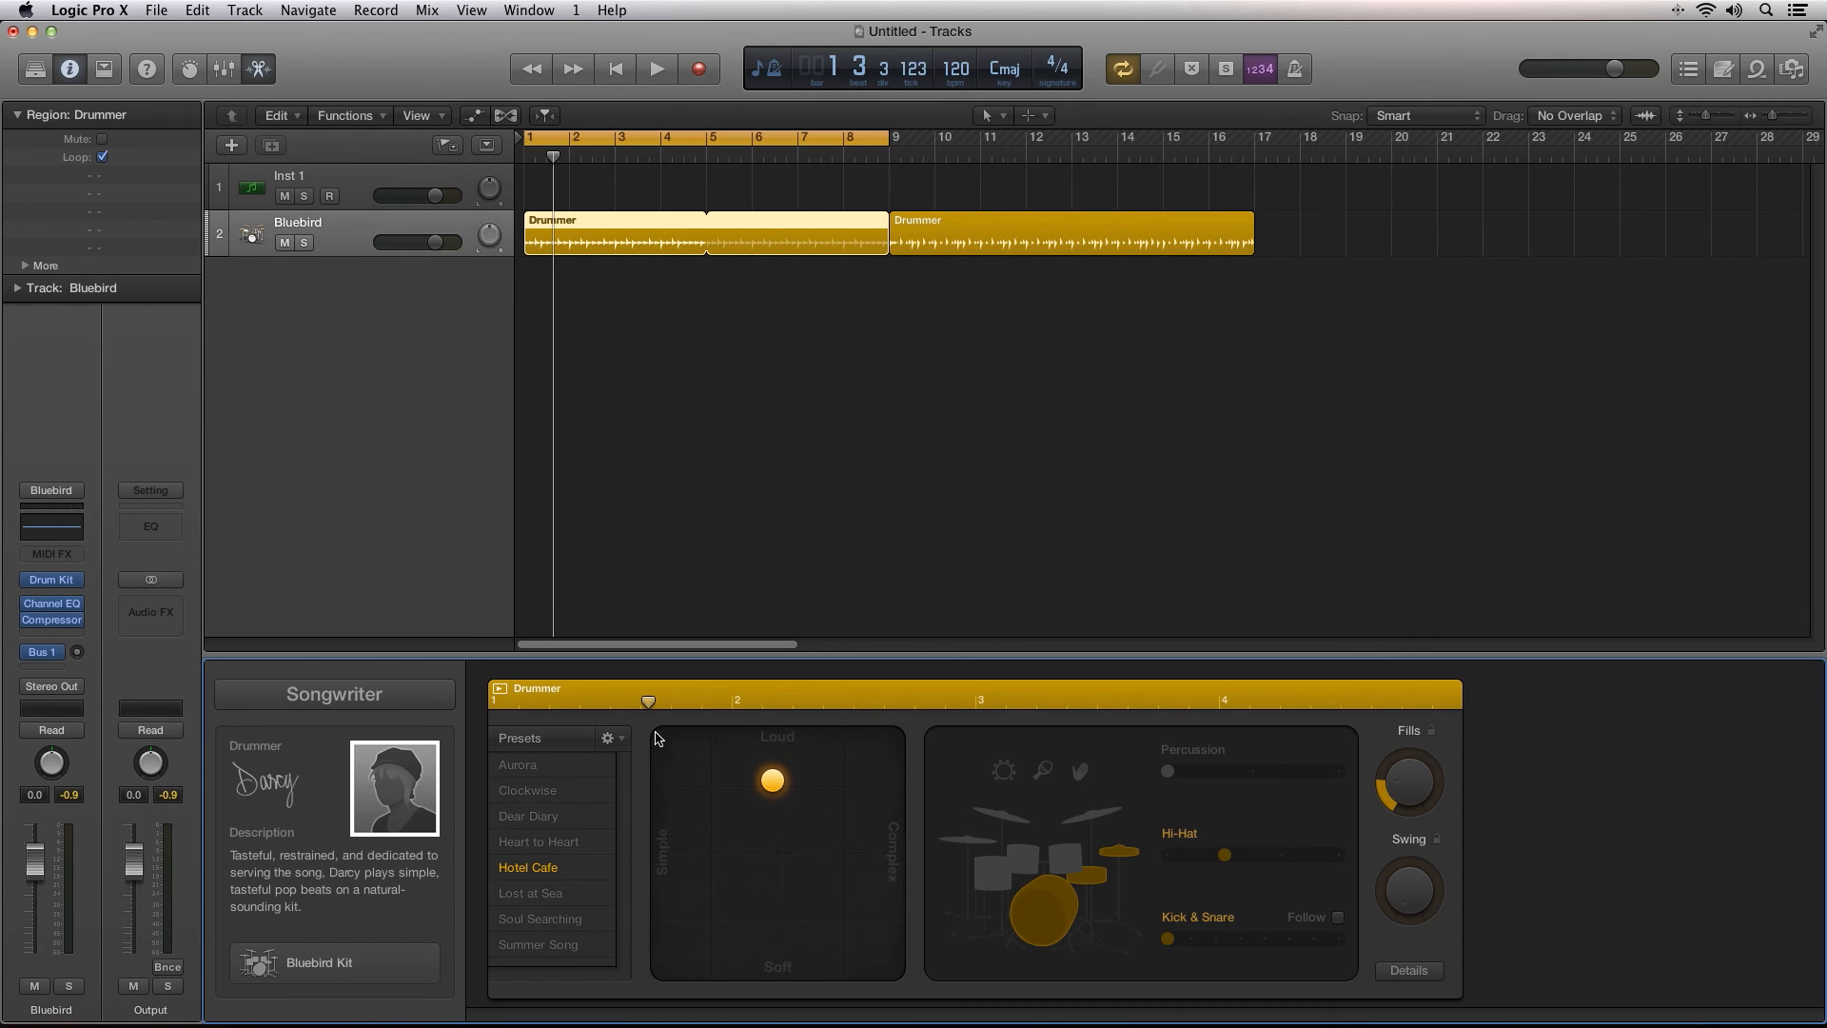
mouse_move(608, 928)
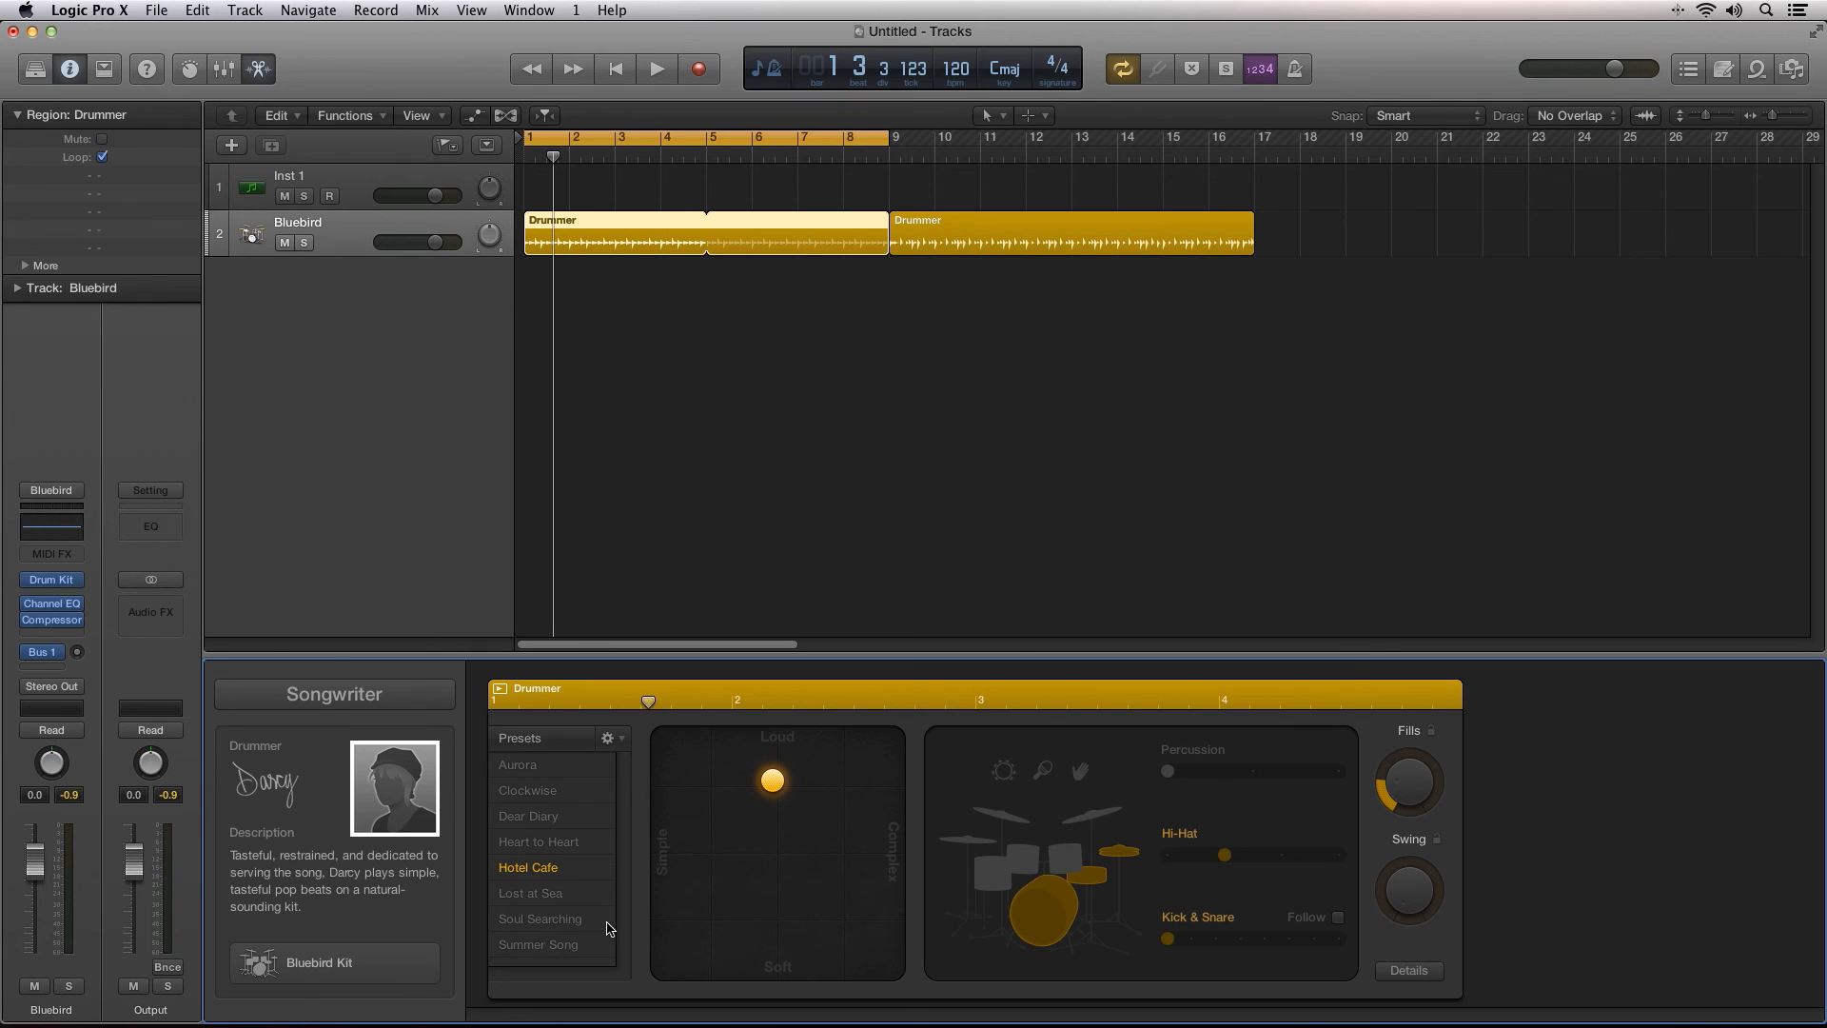
mouse_move(290, 786)
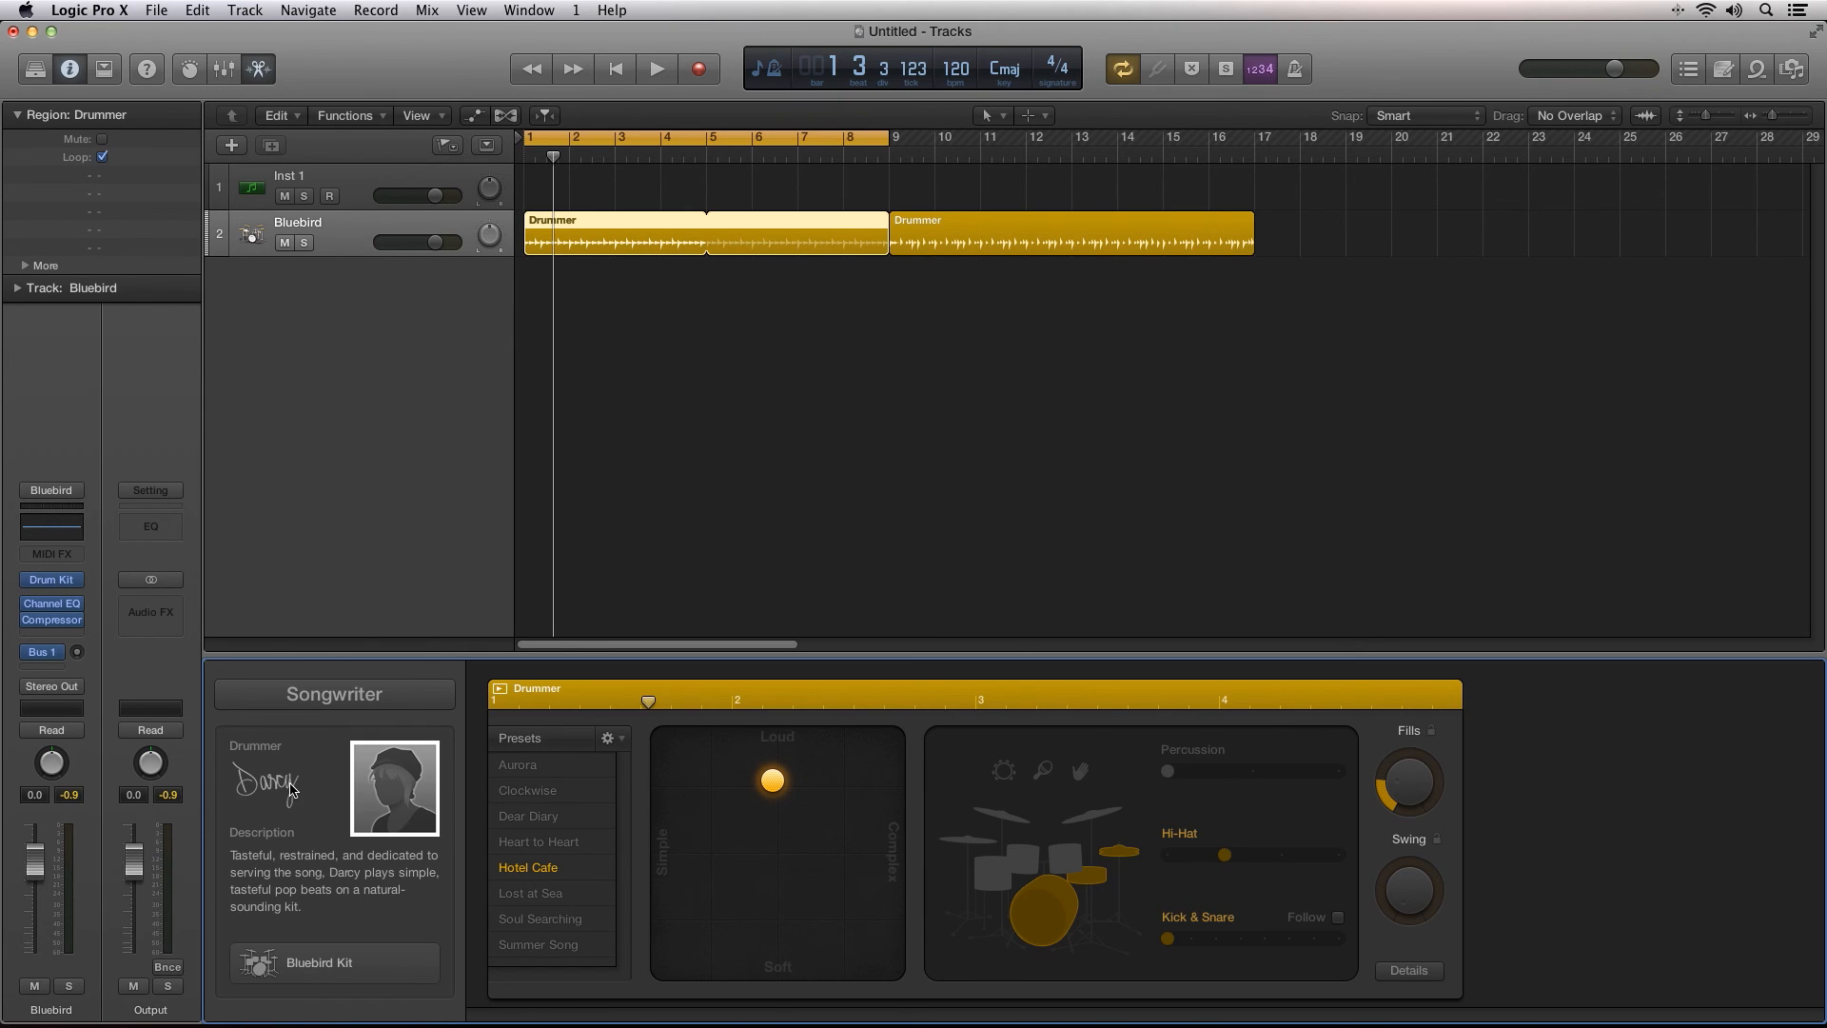
mouse_move(299, 835)
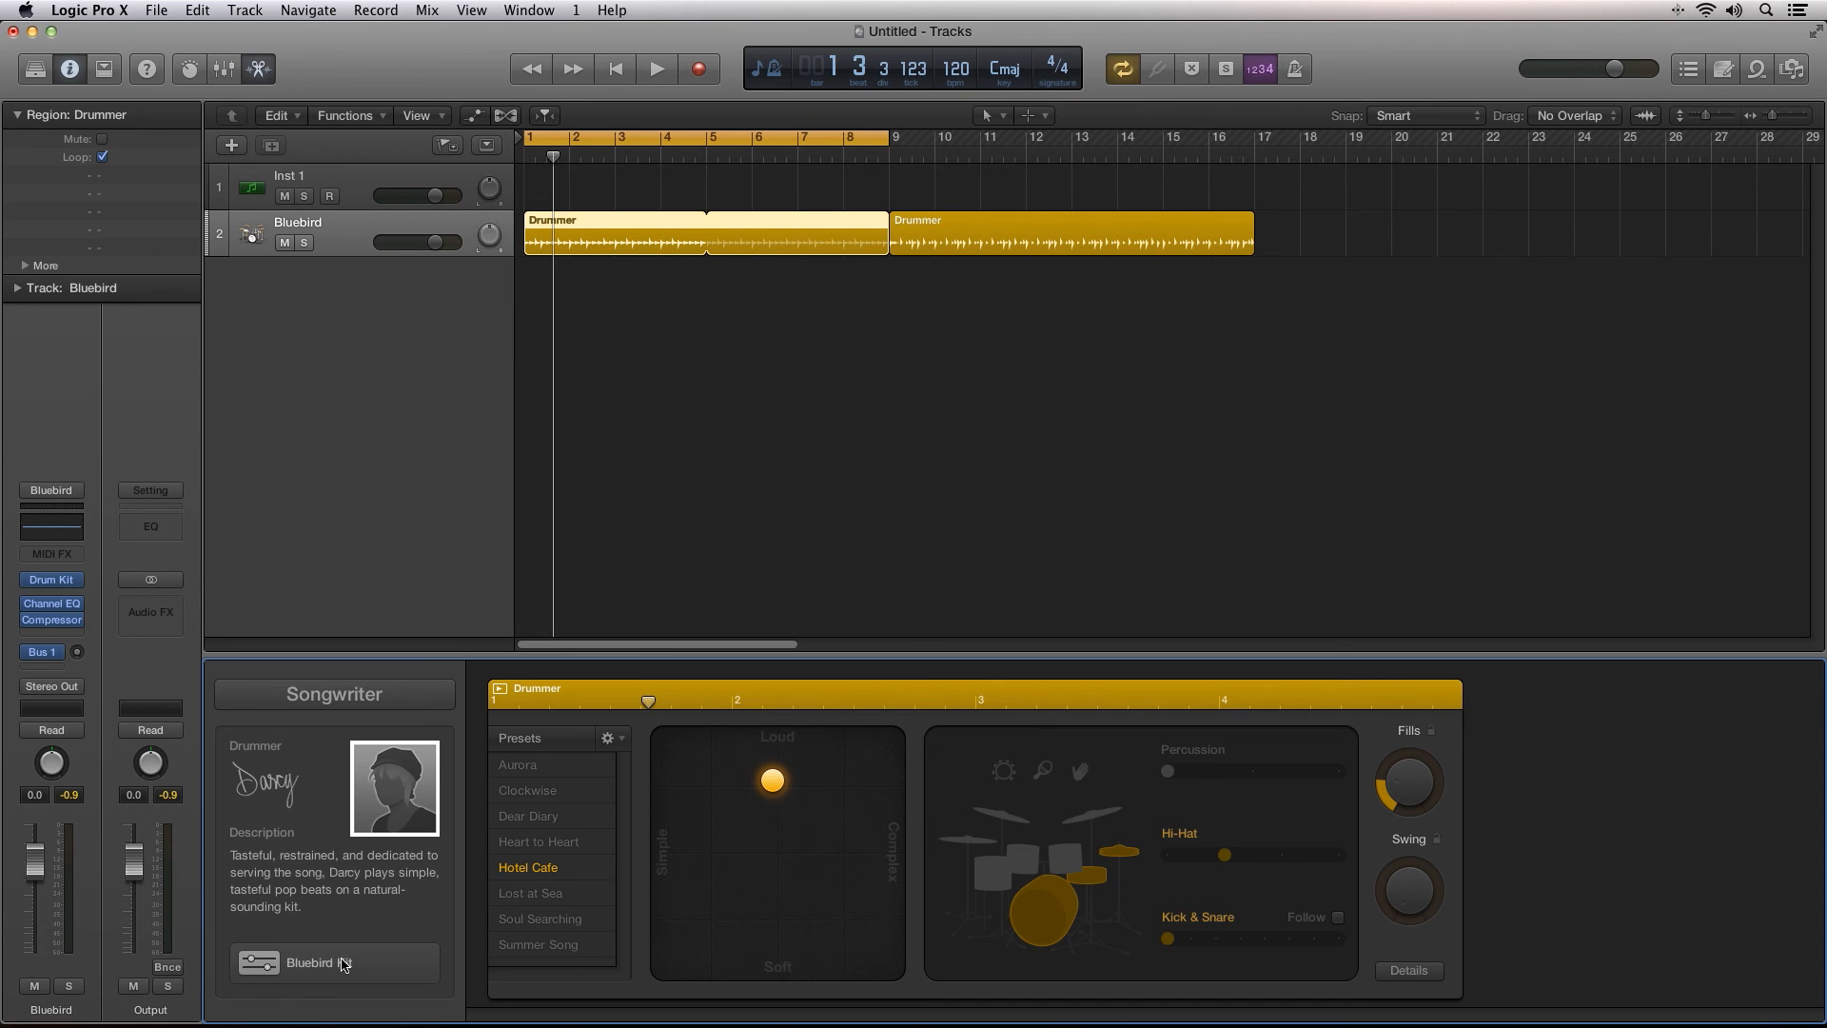
Step: Open Drum Kit Designer from Darcy's Bluebird Kit button
click(335, 963)
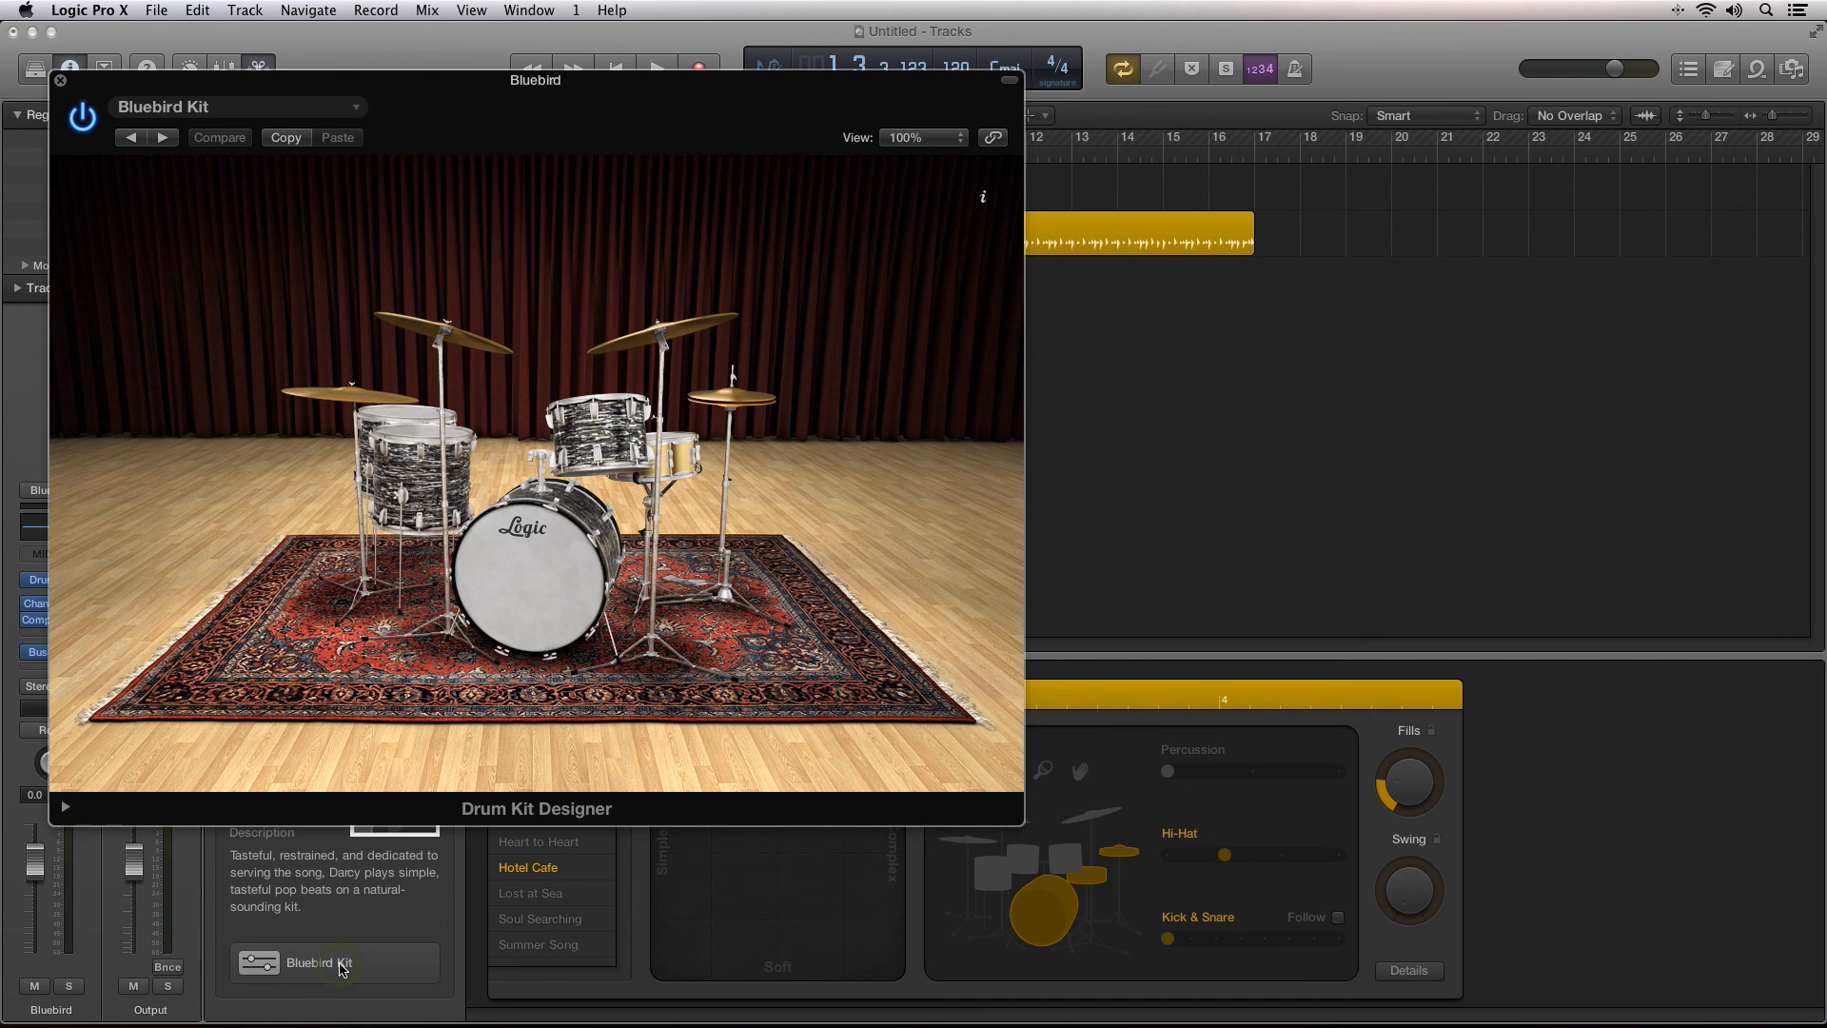
Step: Audition a drum, then select the crash cymbals to show their tune, dampen and gain
click(514, 588)
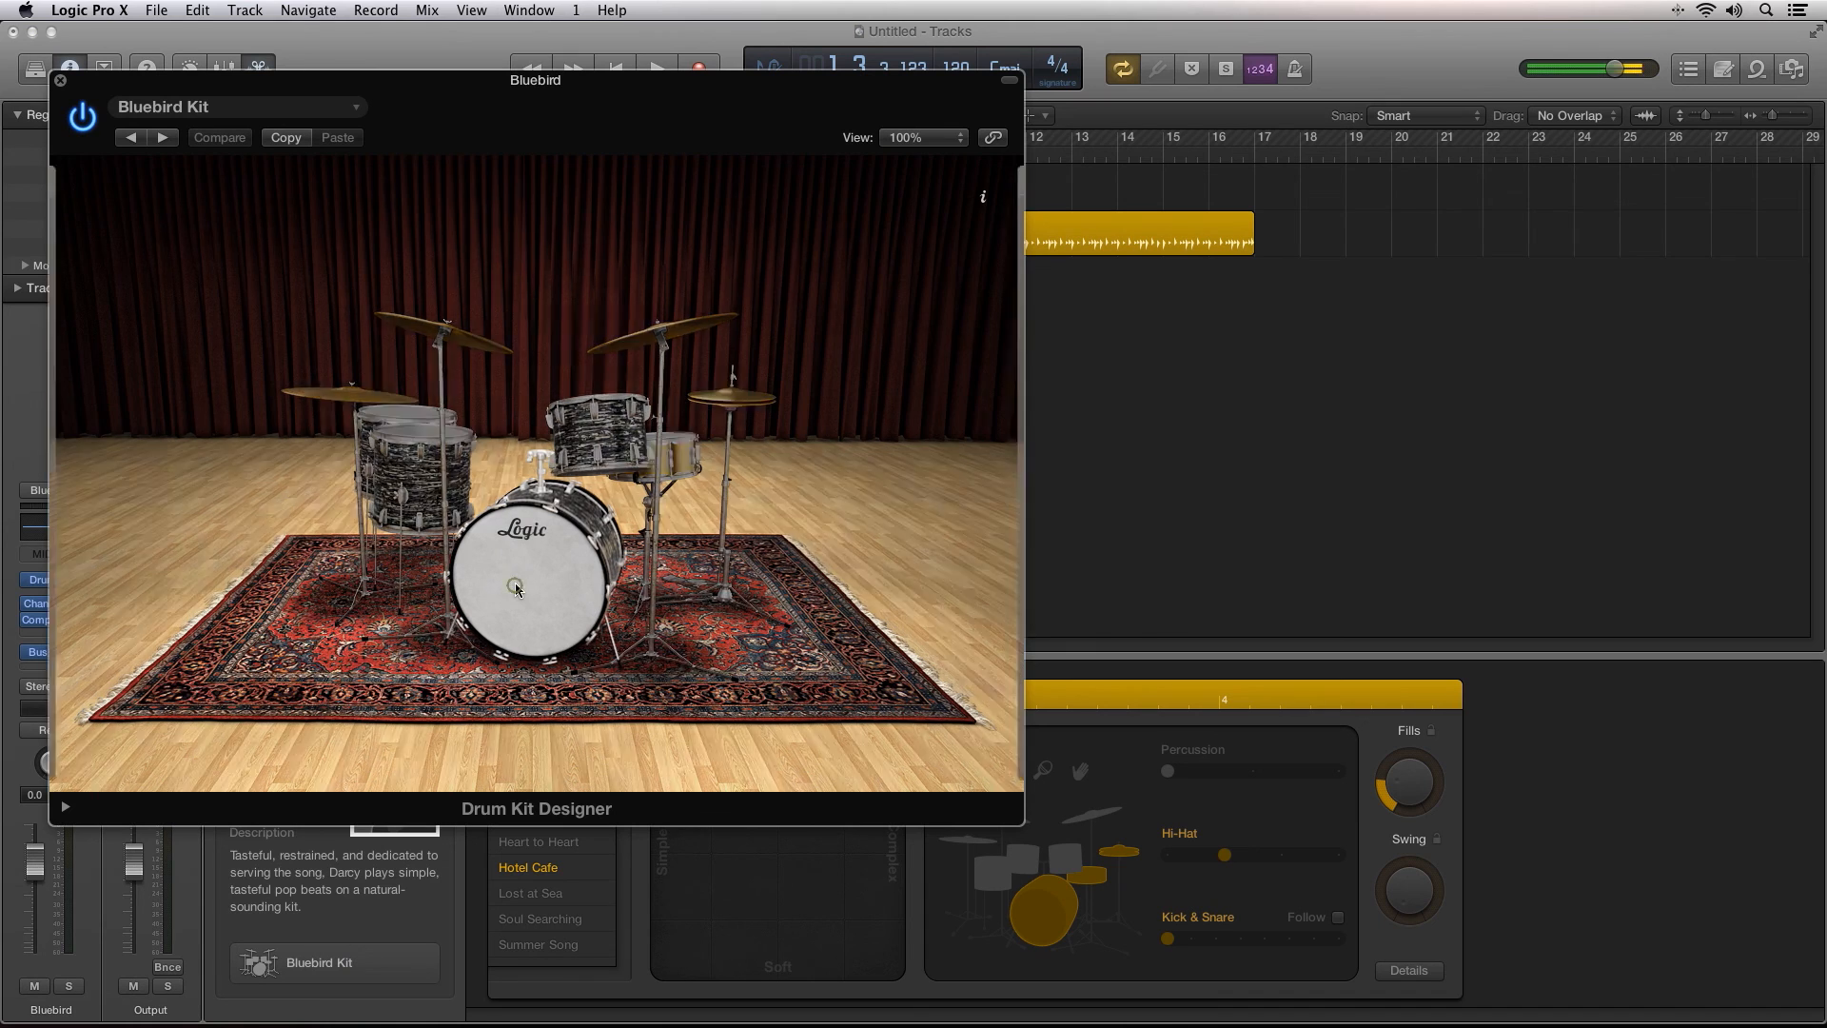
click(515, 590)
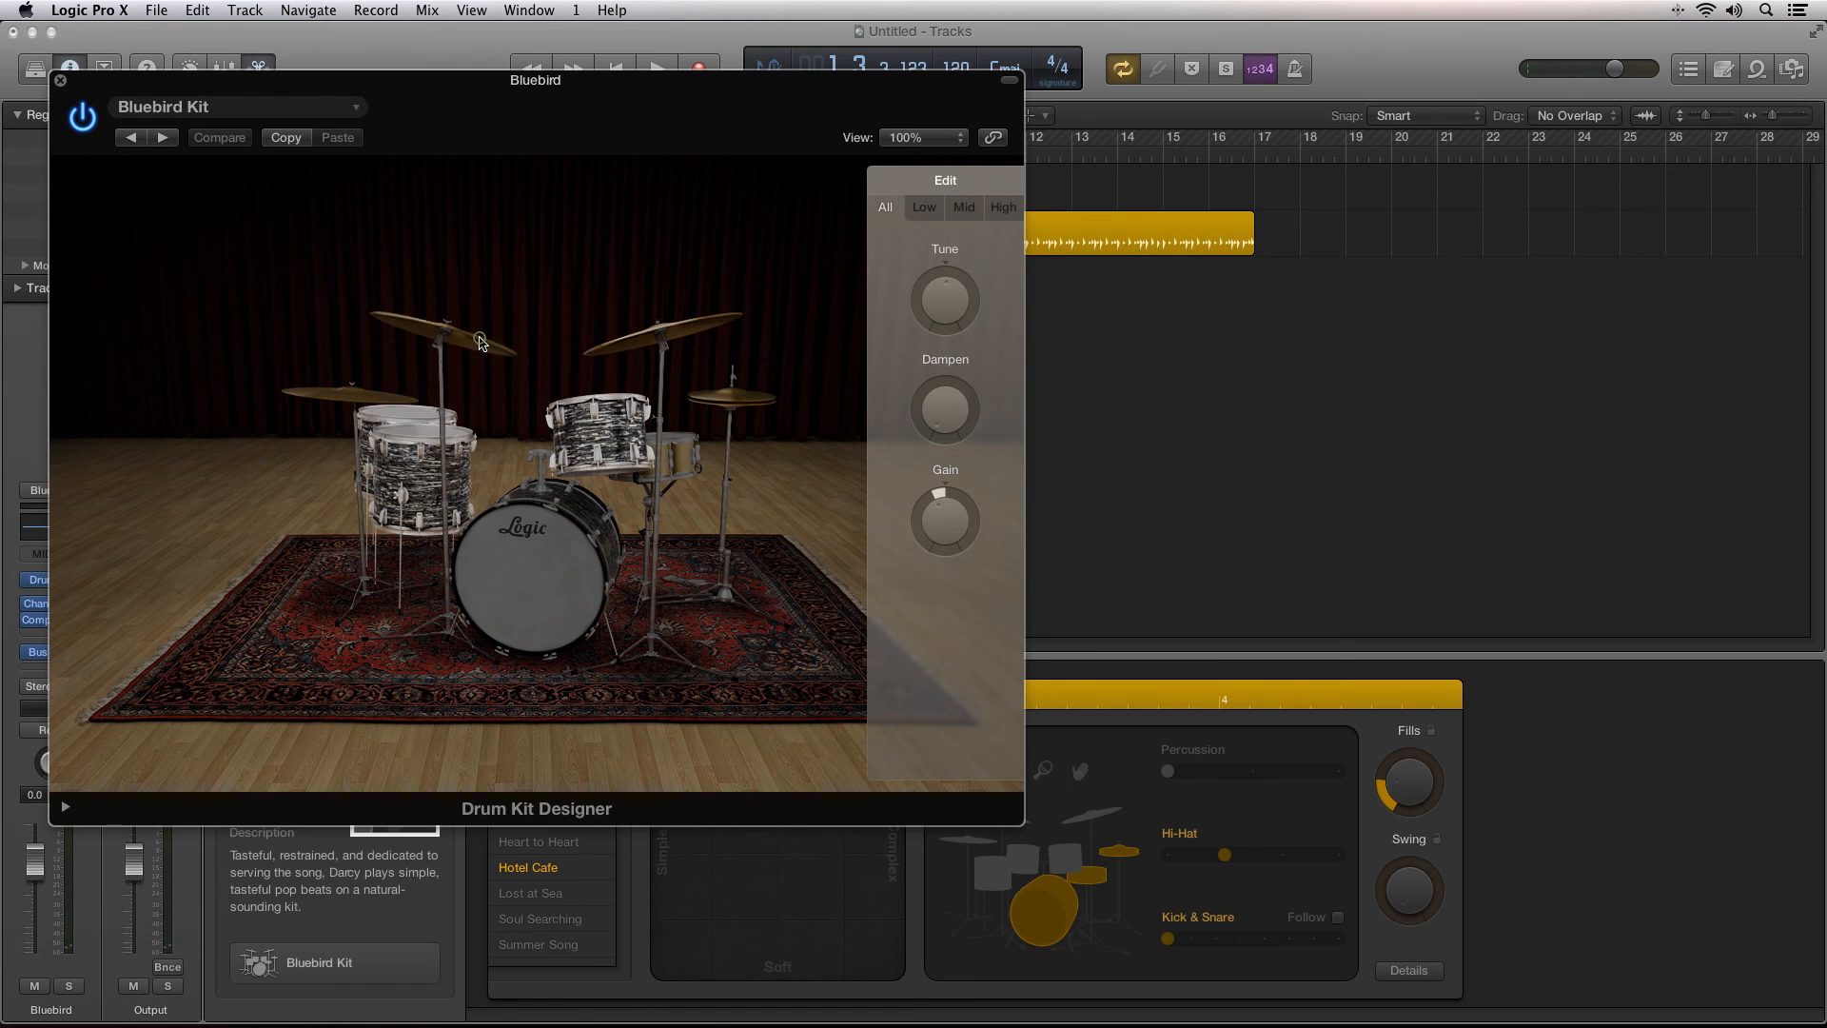
click(445, 330)
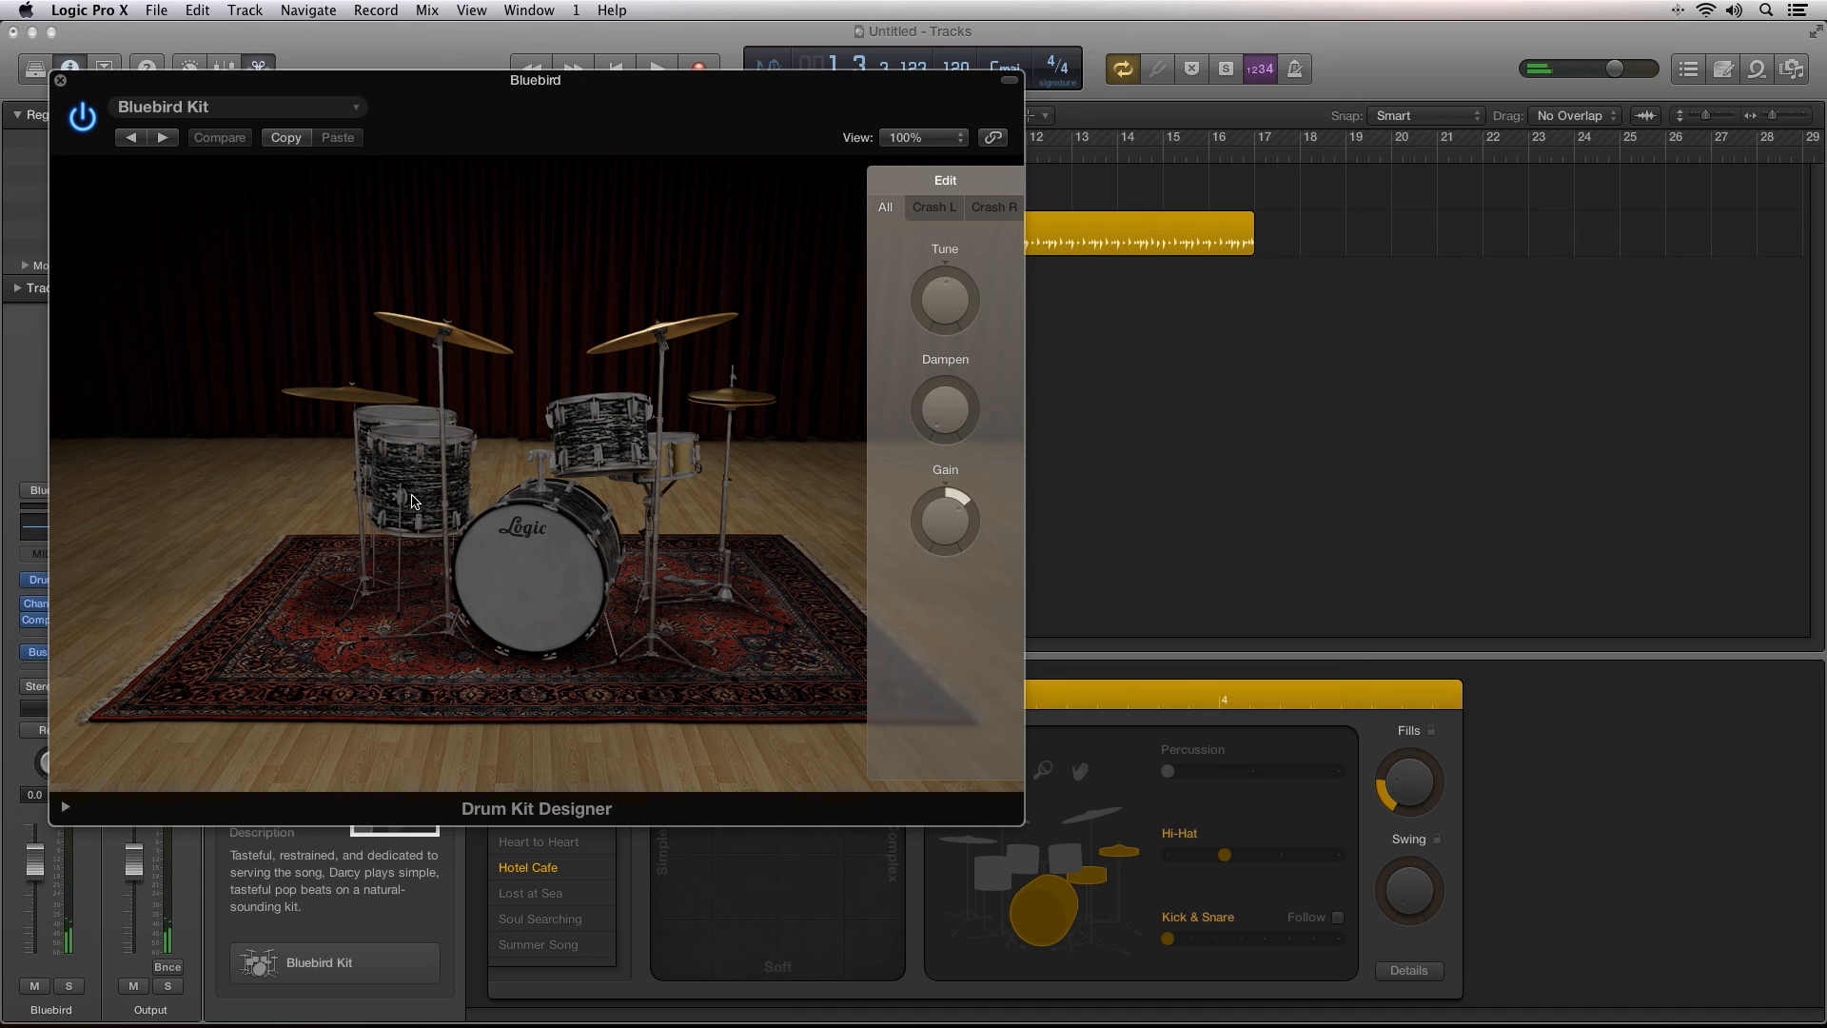